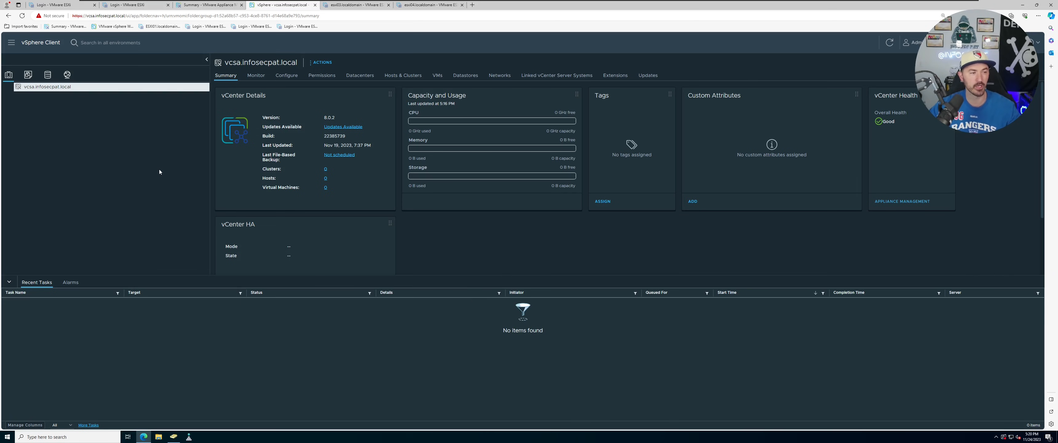
Enlarge the vSphere page and browse the Shortcuts page before returning to the inventory
{"action": "key", "text": "ctrl+plus"}
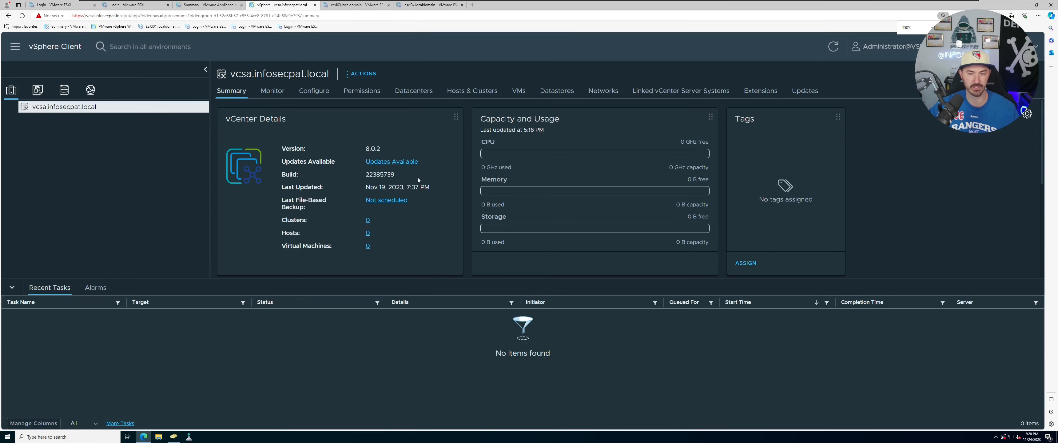
{"action": "scroll", "scroll_direction": "down", "scroll_amount": 3}
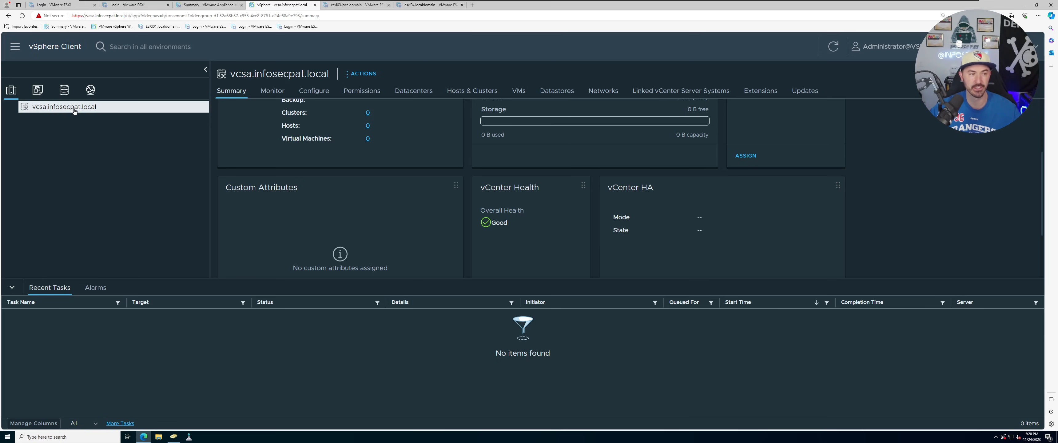
{"action": "mouse_move", "coordinate": [125, 106]}
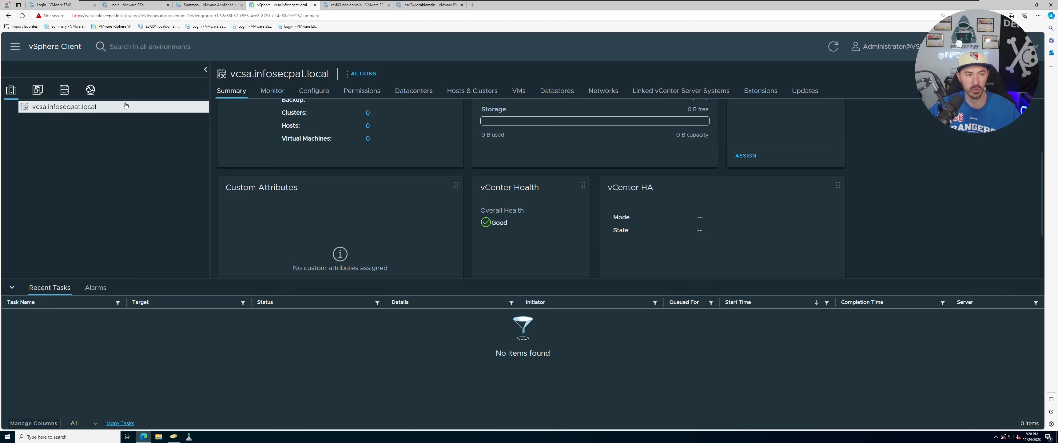
{"action": "right_click", "coordinate": [64, 106]}
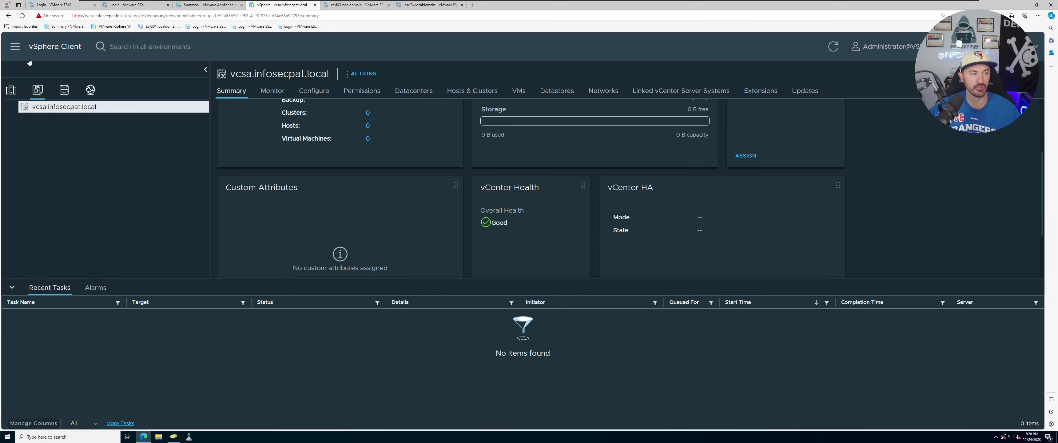
{"action": "left_click", "coordinate": [14, 46]}
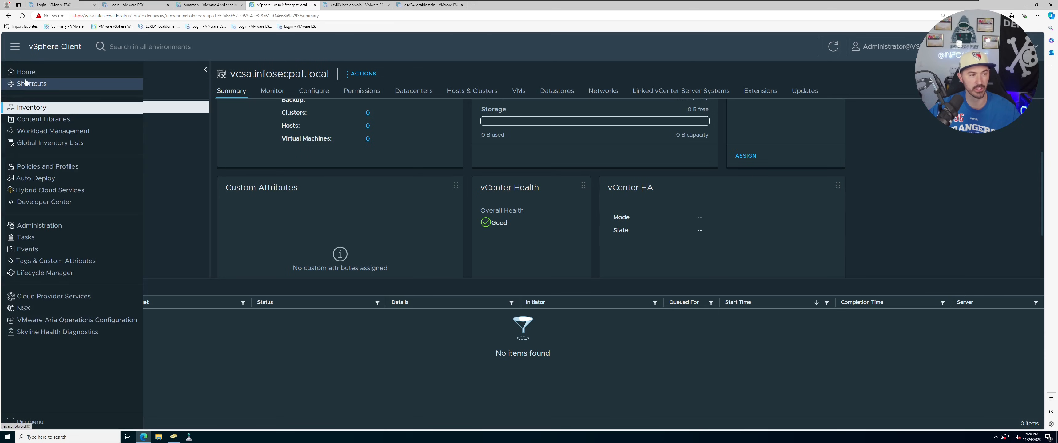
{"action": "left_click", "coordinate": [31, 83]}
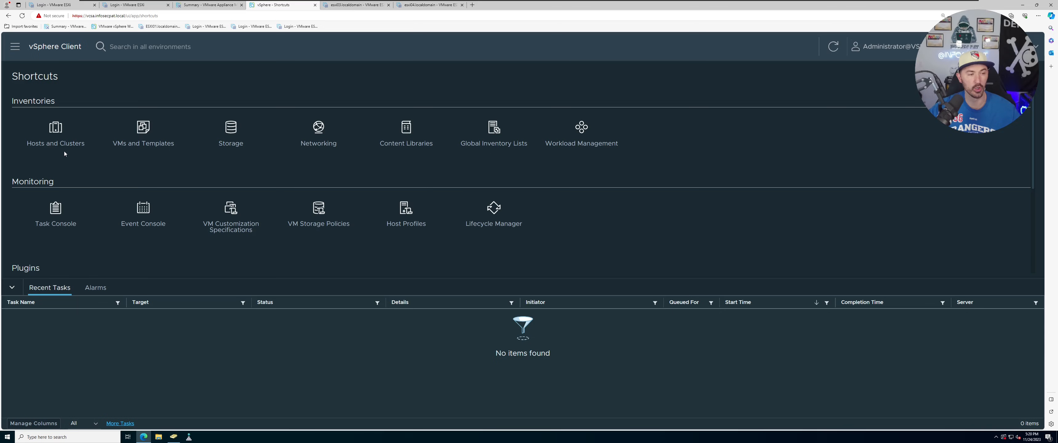
{"action": "mouse_move", "coordinate": [250, 147]}
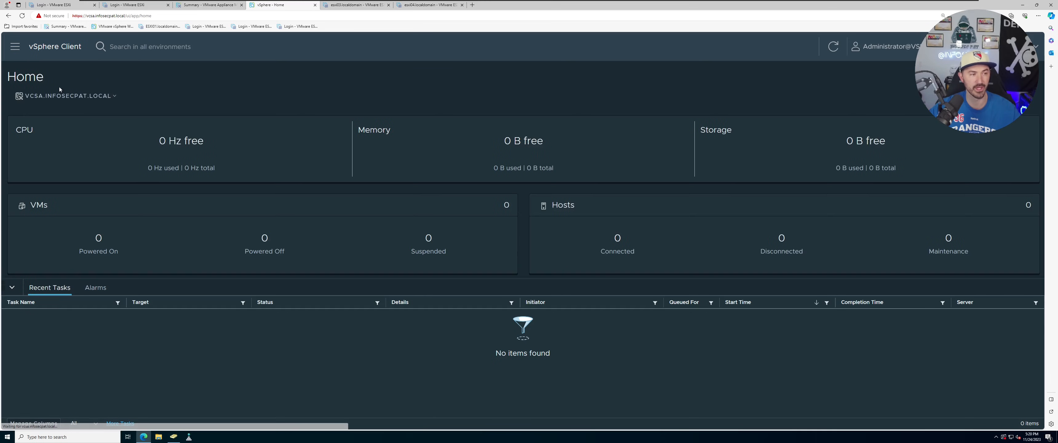
{"action": "left_click", "coordinate": [15, 46]}
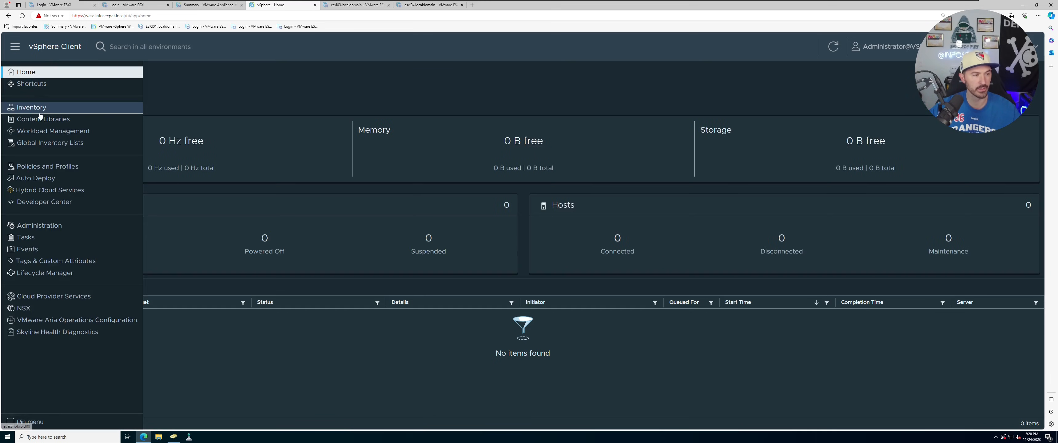
{"action": "left_click", "coordinate": [30, 106]}
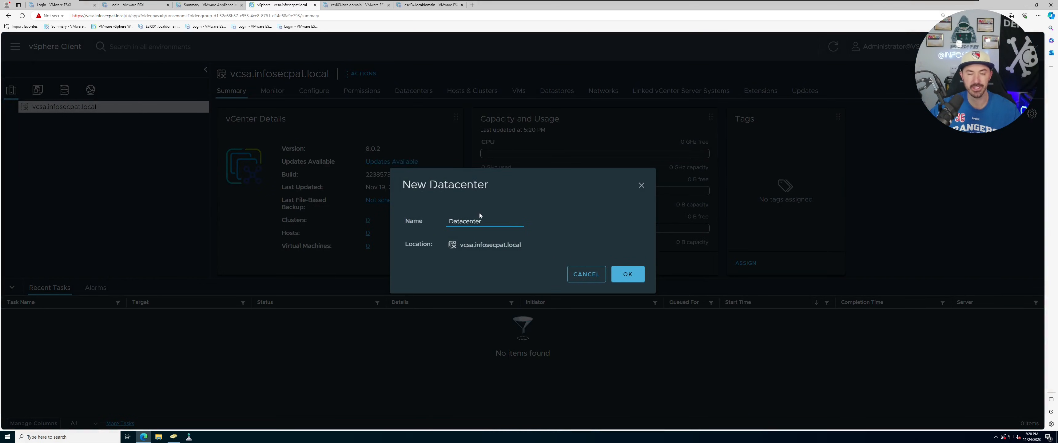
Name the new datacenter InfoSec Pats-Datacenter, create it and select it in the tree
{"action": "left_click", "coordinate": [485, 221]}
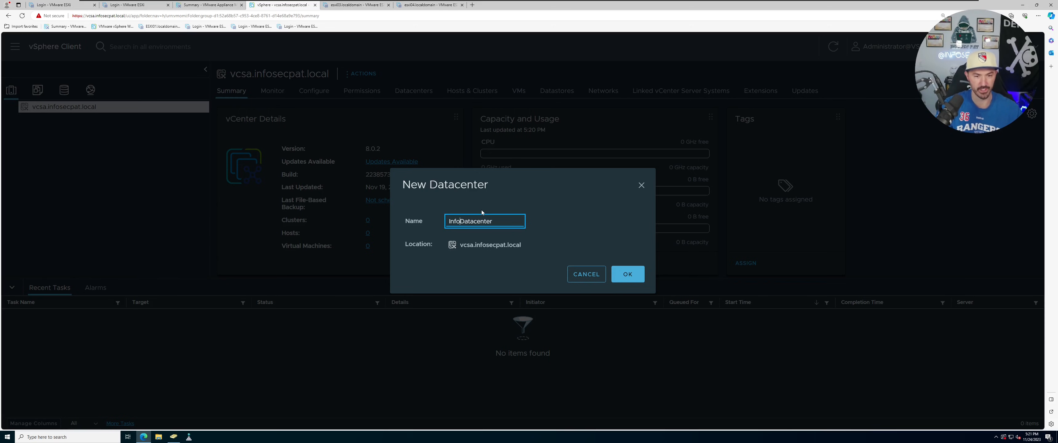
{"action": "type", "text": "InfoSec Pas"}
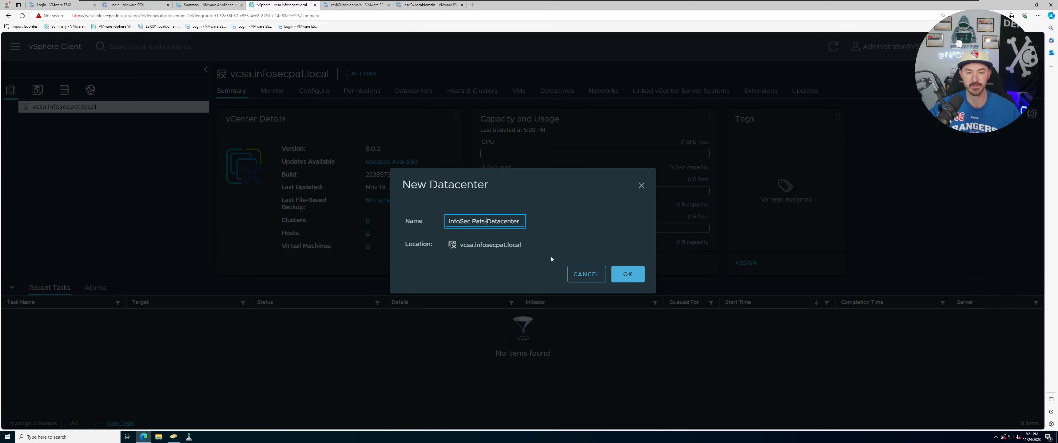
{"action": "left_click", "coordinate": [626, 274]}
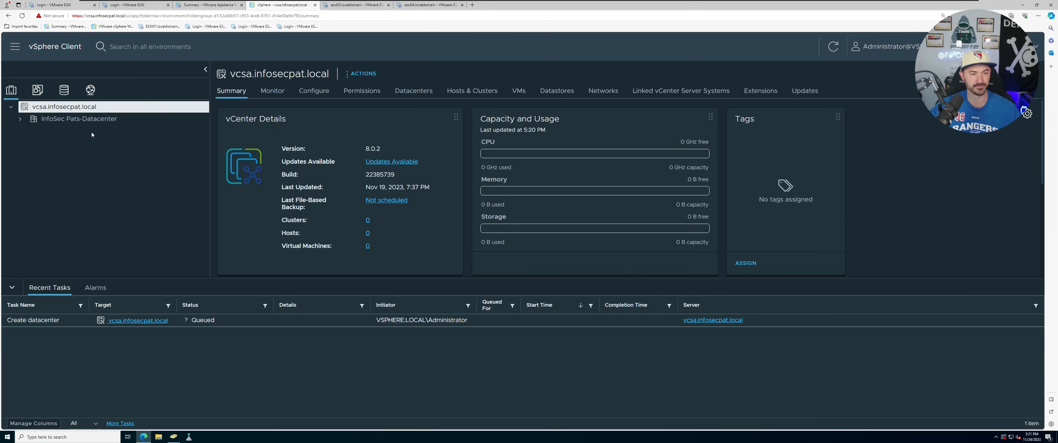
{"action": "left_click", "coordinate": [78, 119]}
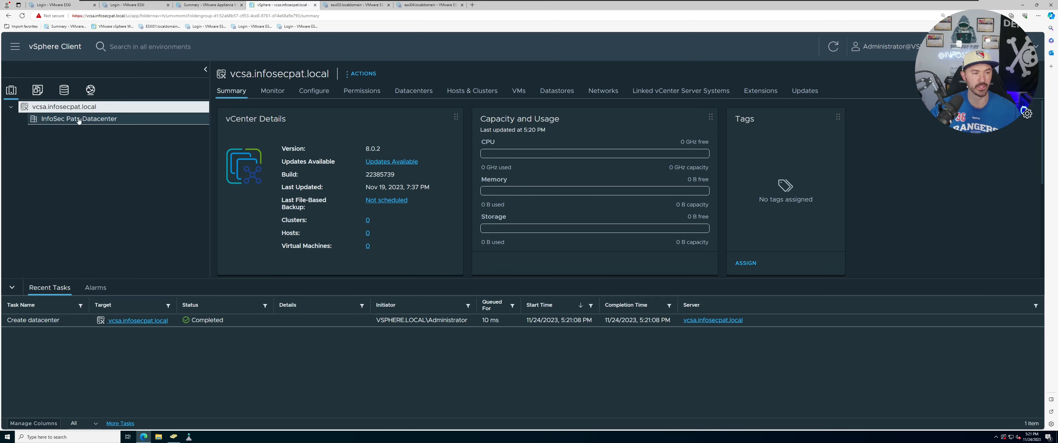
Start the Add Host wizard on InfoSec Pats-Datacenter and focus the host name field
{"action": "right_click", "coordinate": [78, 119]}
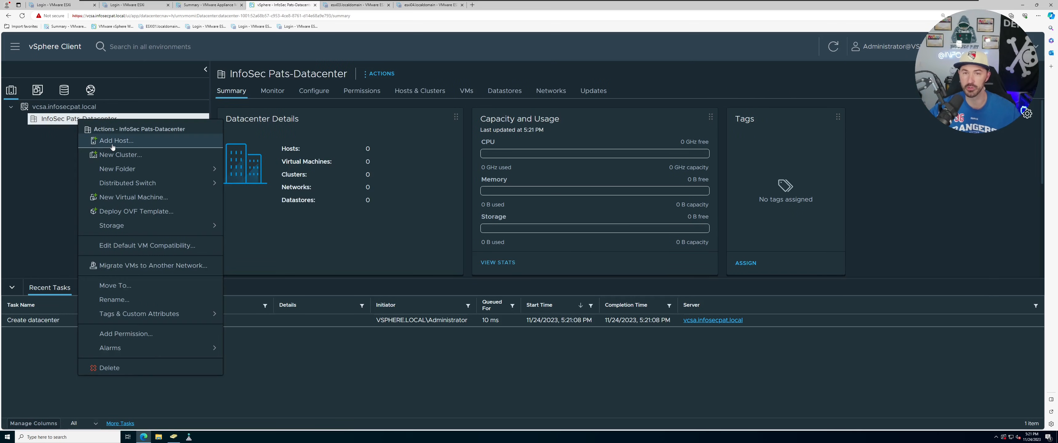
{"action": "left_click", "coordinate": [116, 141]}
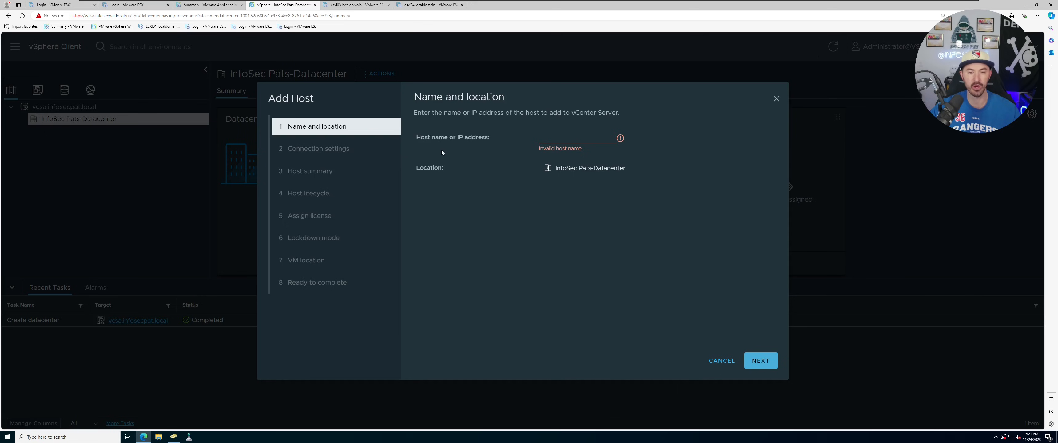
{"action": "left_click", "coordinate": [580, 138]}
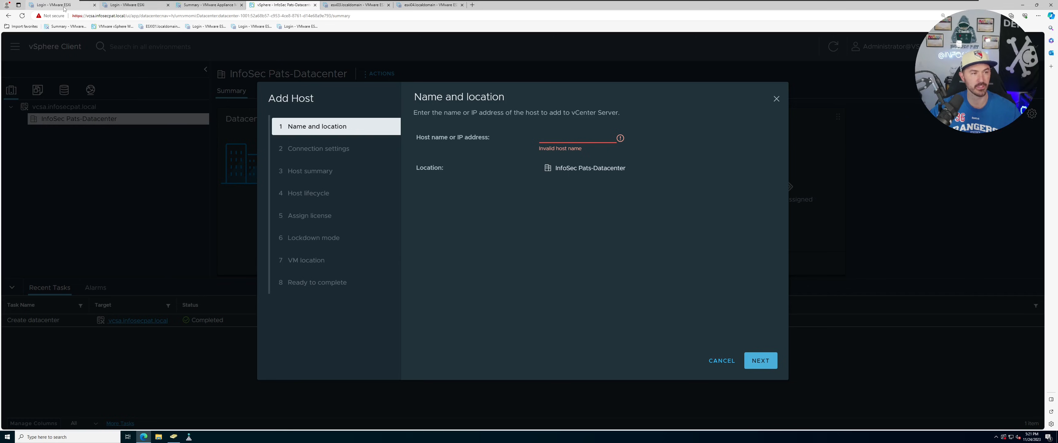
{"action": "left_click", "coordinate": [135, 5]}
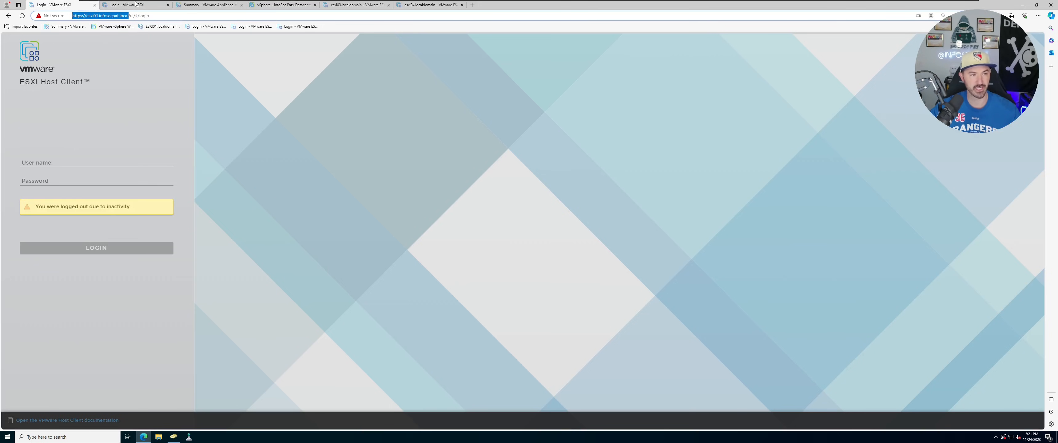
{"action": "left_click", "coordinate": [131, 5]}
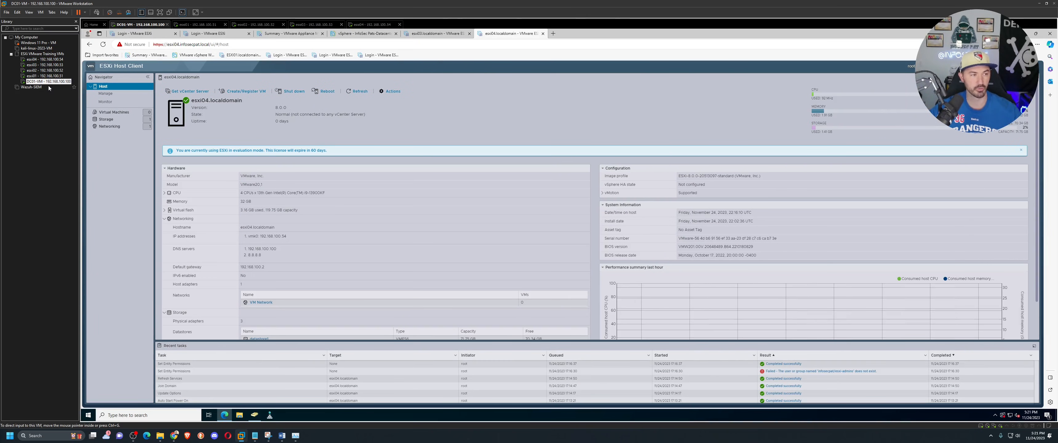
{"action": "mouse_move", "coordinate": [30, 62]}
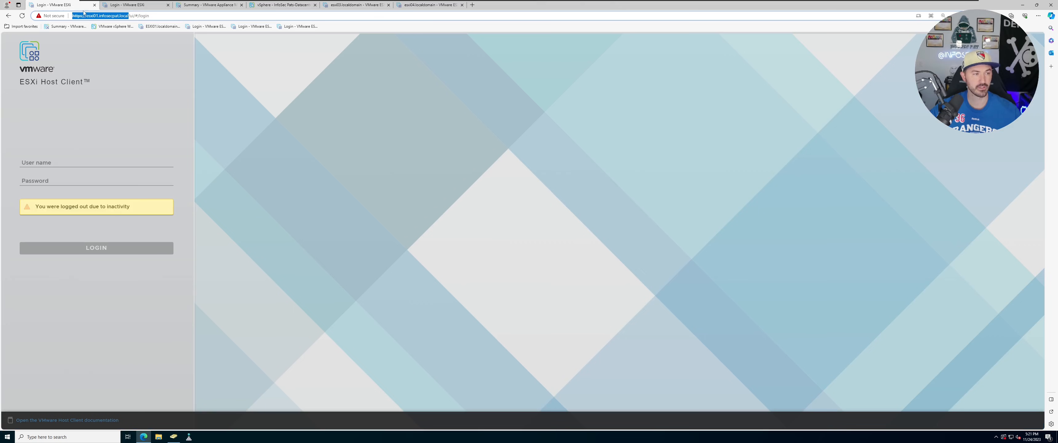
Enter esxi01.infosecpat.local as the host name and continue to connection settings
{"action": "left_click", "coordinate": [276, 5]}
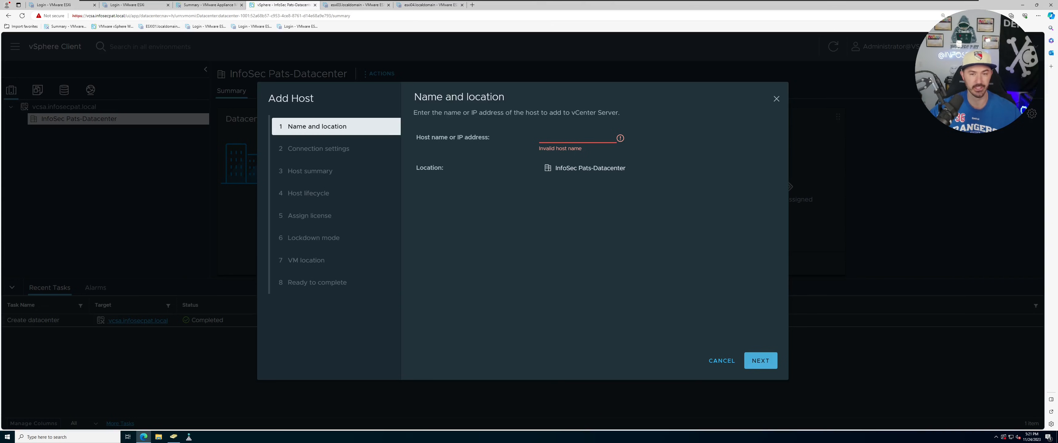
{"action": "type", "text": "esxi01"}
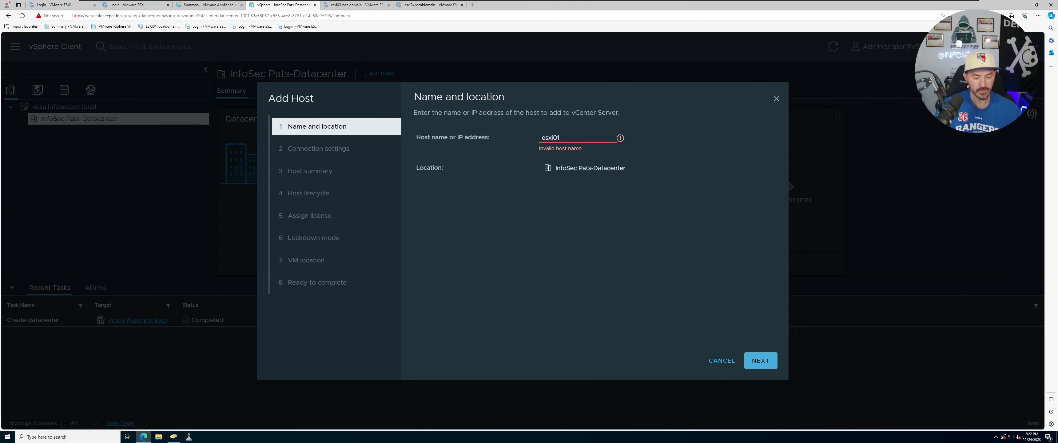
{"action": "type", "text": ".infosecpat.local"}
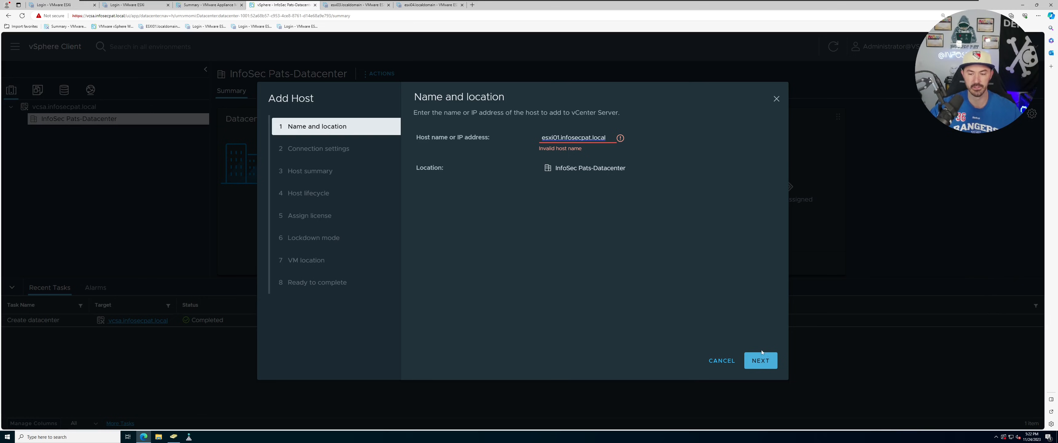
{"action": "left_click", "coordinate": [760, 359]}
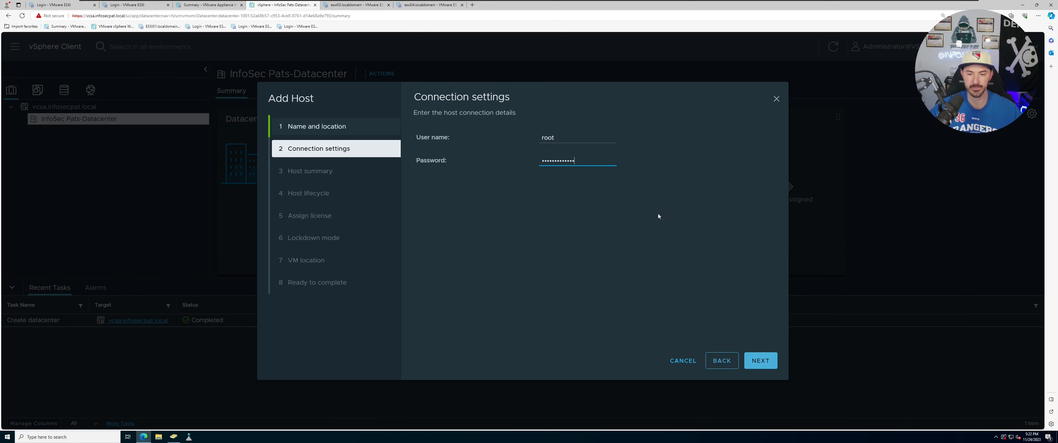
Submit root credentials, accept the host certificate and summary, and reach the Host lifecycle step
{"action": "left_click", "coordinate": [760, 360]}
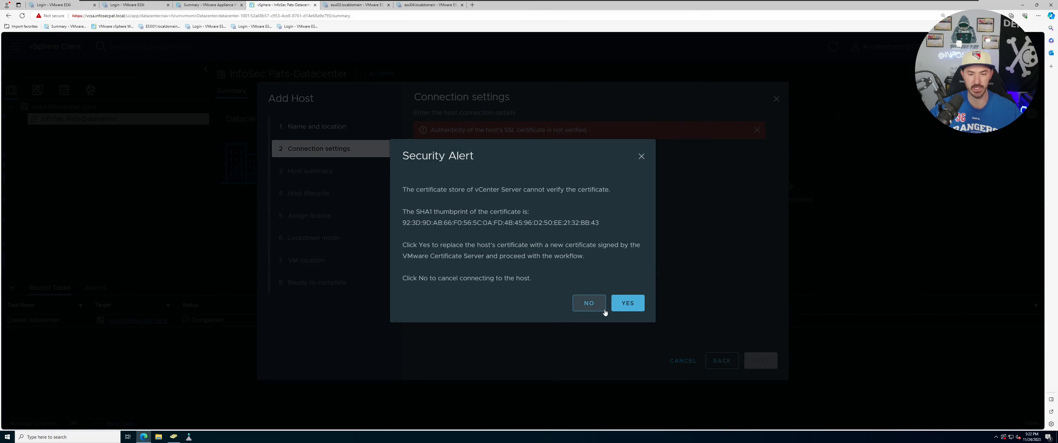
{"action": "left_click", "coordinate": [627, 302]}
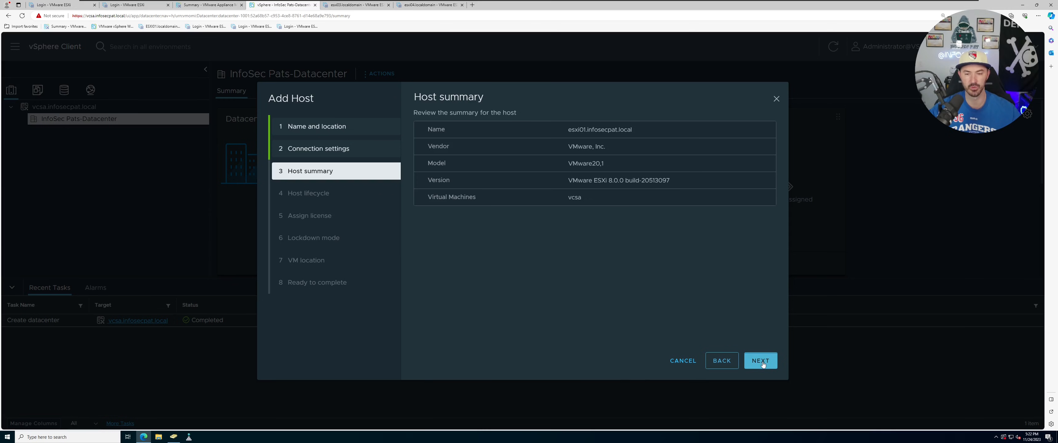
{"action": "left_click", "coordinate": [759, 359]}
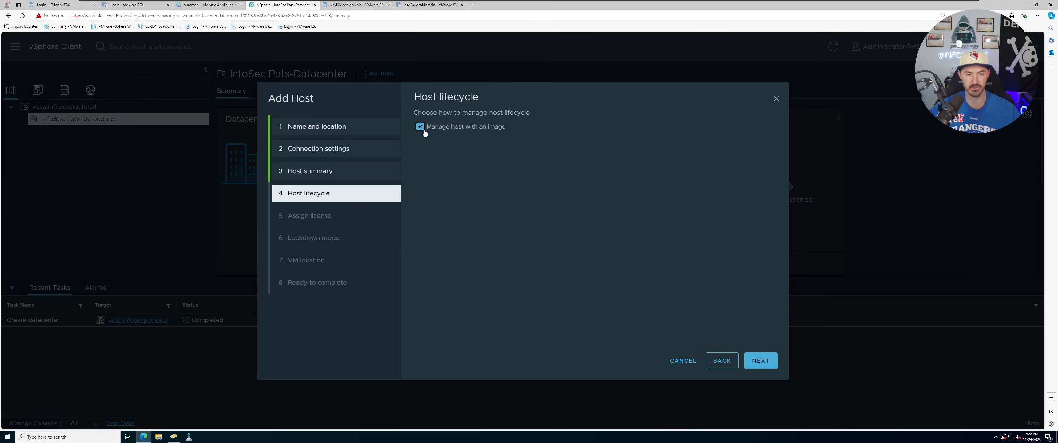
{"action": "mouse_move", "coordinate": [570, 168]}
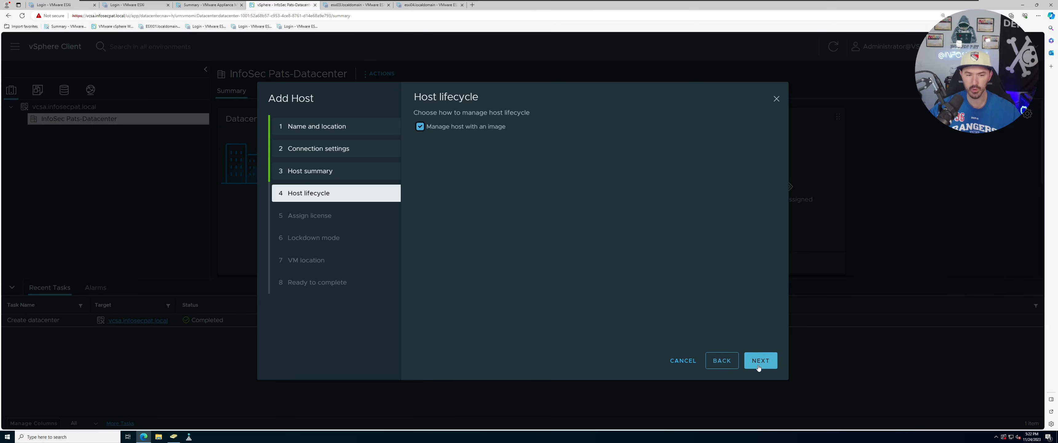
{"action": "left_click", "coordinate": [760, 360]}
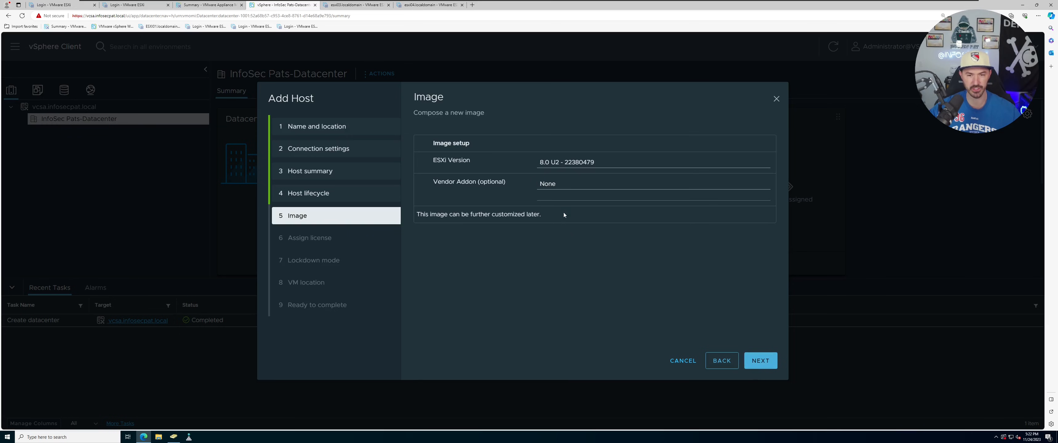
{"action": "mouse_move", "coordinate": [689, 346]}
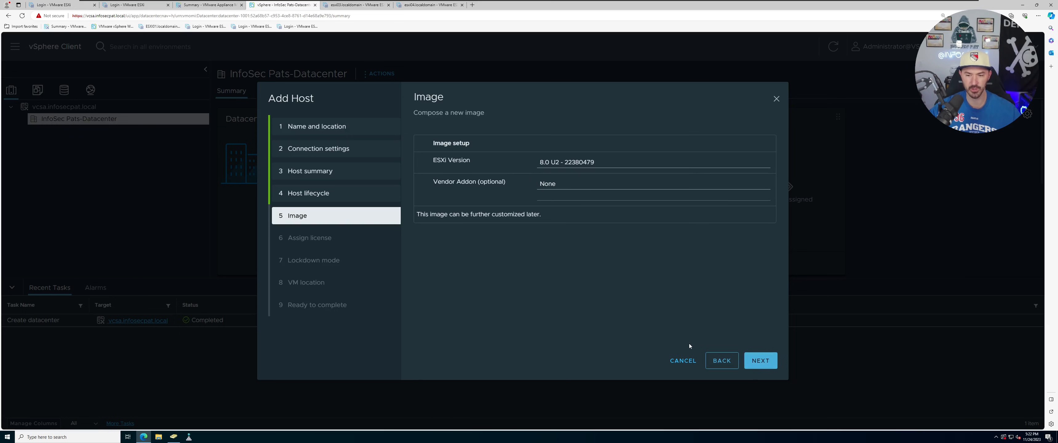
{"action": "left_click", "coordinate": [720, 360]}
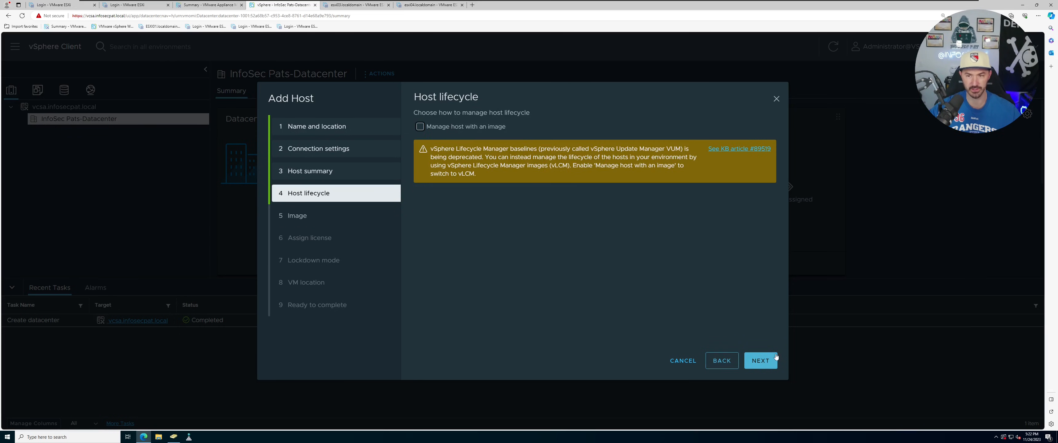
Keep the evaluation license, lockdown disabled and datacenter VM location, finishing the esxi01 add
{"action": "left_click", "coordinate": [760, 360]}
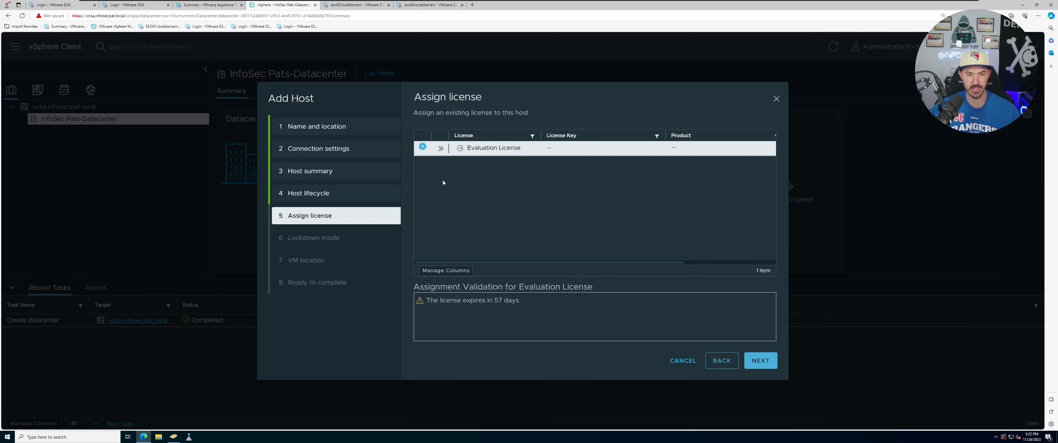
{"action": "mouse_move", "coordinate": [560, 171]}
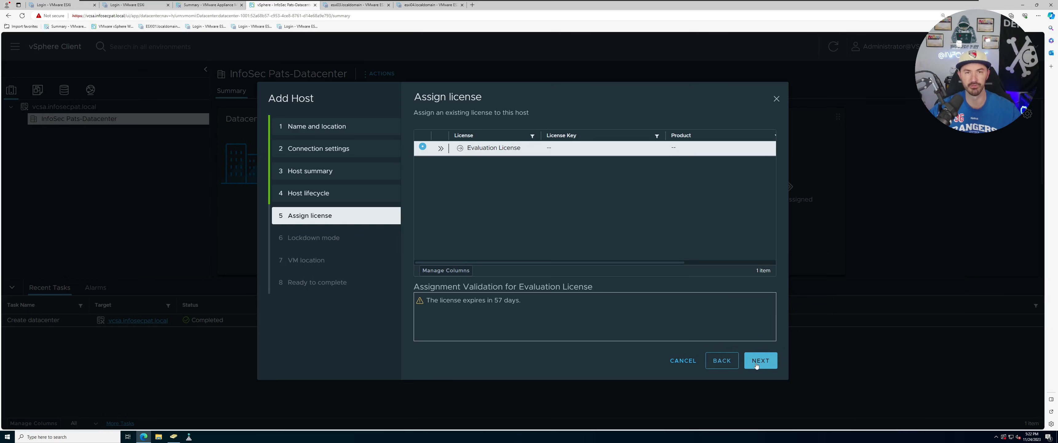
{"action": "left_click", "coordinate": [760, 360]}
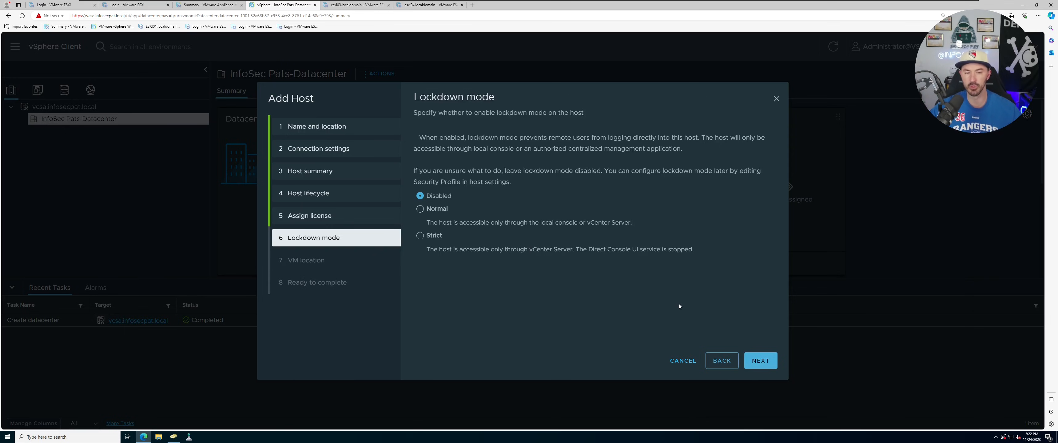
{"action": "left_click", "coordinate": [760, 360]}
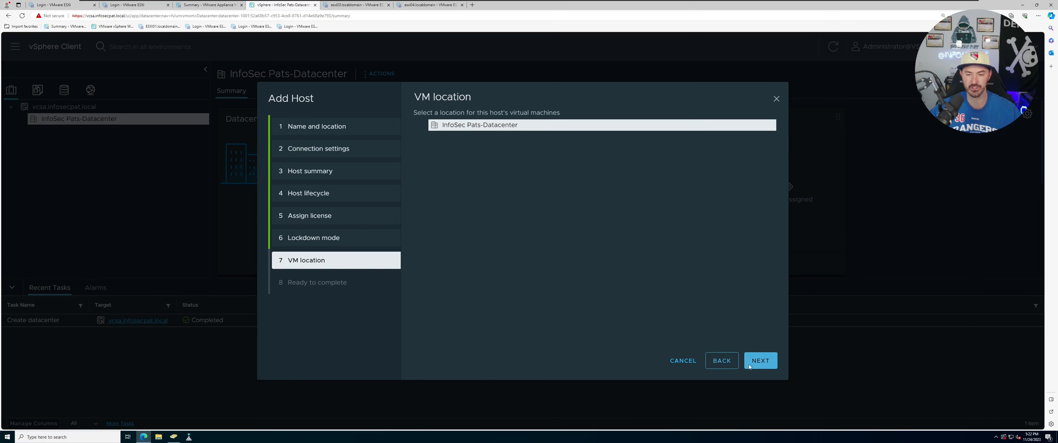
{"action": "left_click", "coordinate": [760, 360]}
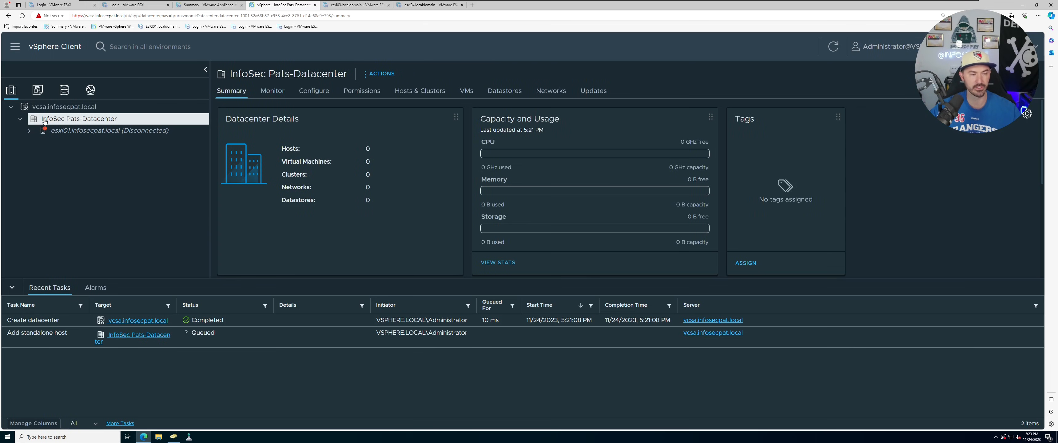
Add host esxi02.infosecpat.local with root user and password in a new Add Host wizard
{"action": "right_click", "coordinate": [79, 118]}
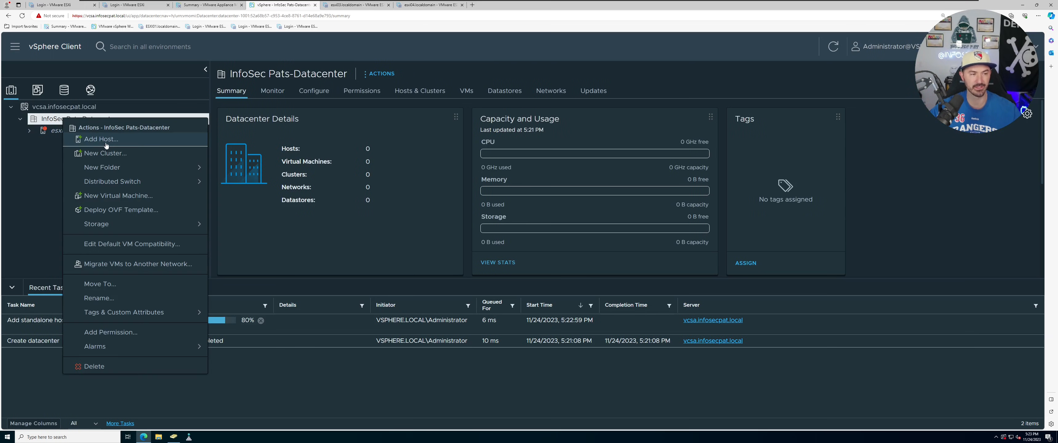
{"action": "left_click", "coordinate": [101, 139]}
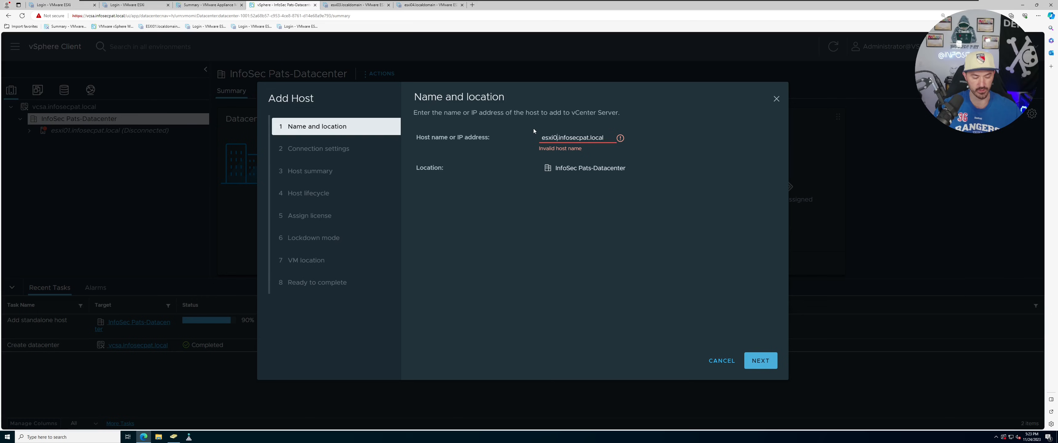
{"action": "type", "text": "esxi02.infosecpat.local"}
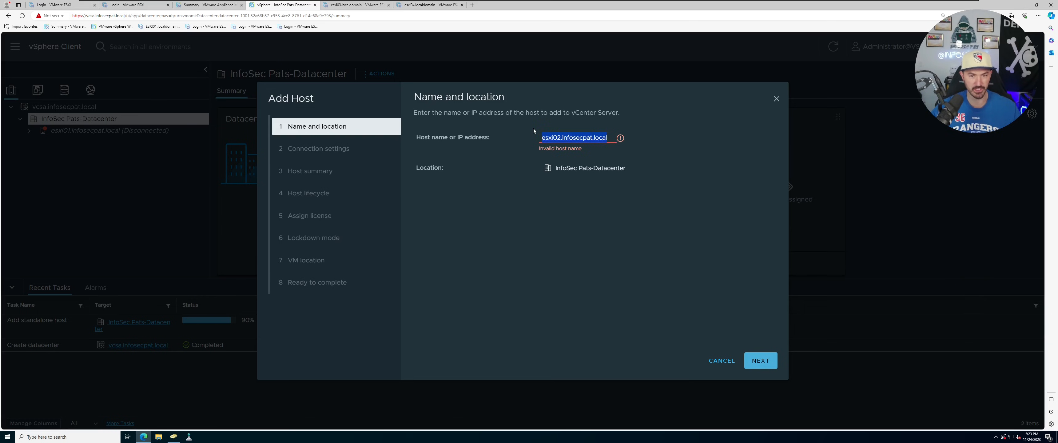
{"action": "left_click", "coordinate": [760, 359]}
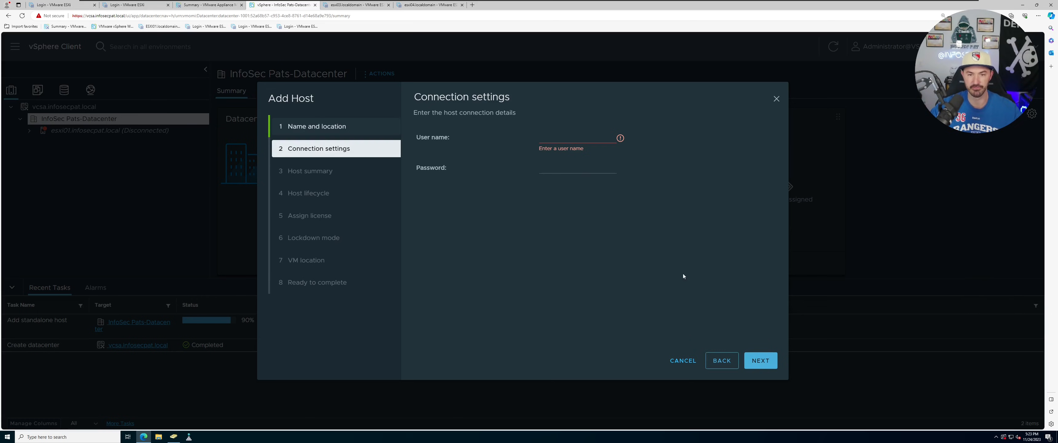
{"action": "left_click", "coordinate": [577, 138]}
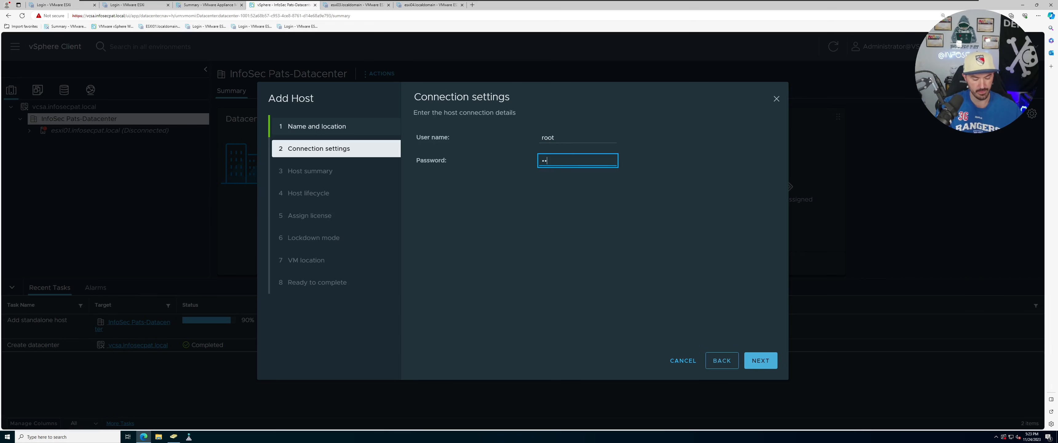
{"action": "type", "text": "password"}
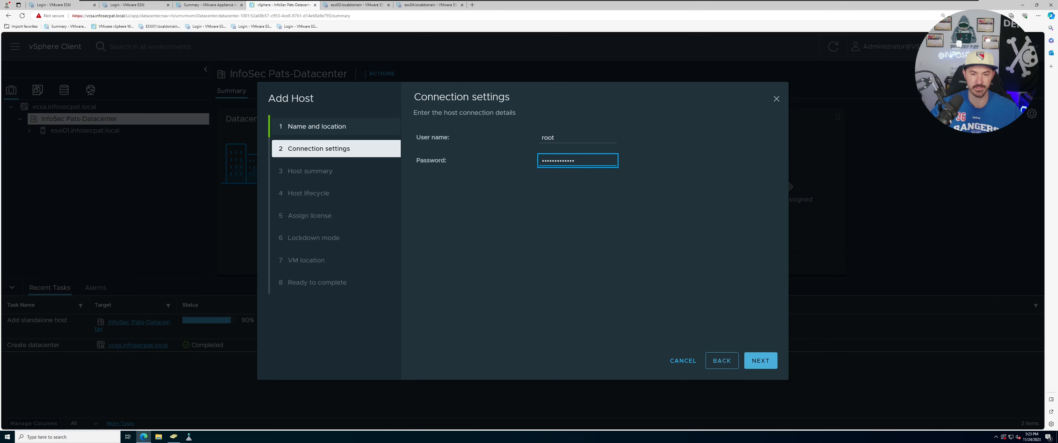
Trust the certificate and accept summary, lifecycle and lockdown defaults to finish adding esxi02
{"action": "left_click", "coordinate": [760, 360]}
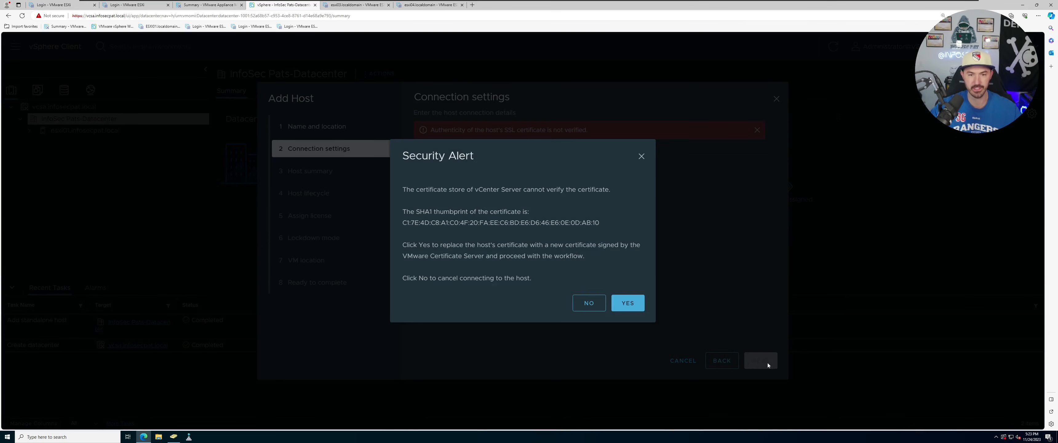
{"action": "left_click", "coordinate": [626, 302]}
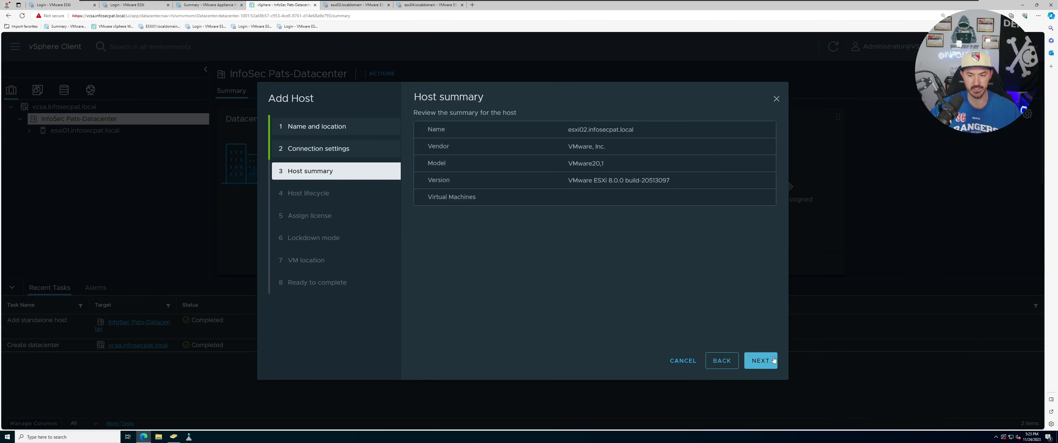
{"action": "left_click", "coordinate": [759, 360]}
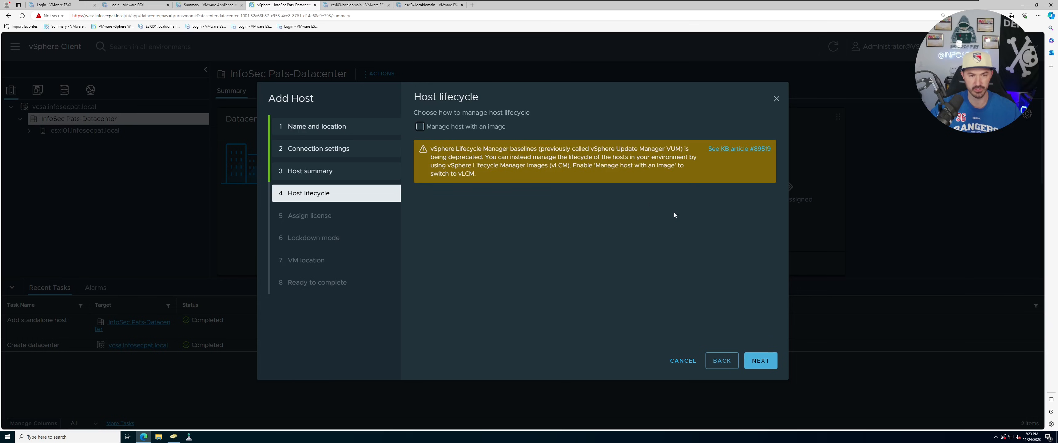
{"action": "left_click", "coordinate": [759, 360]}
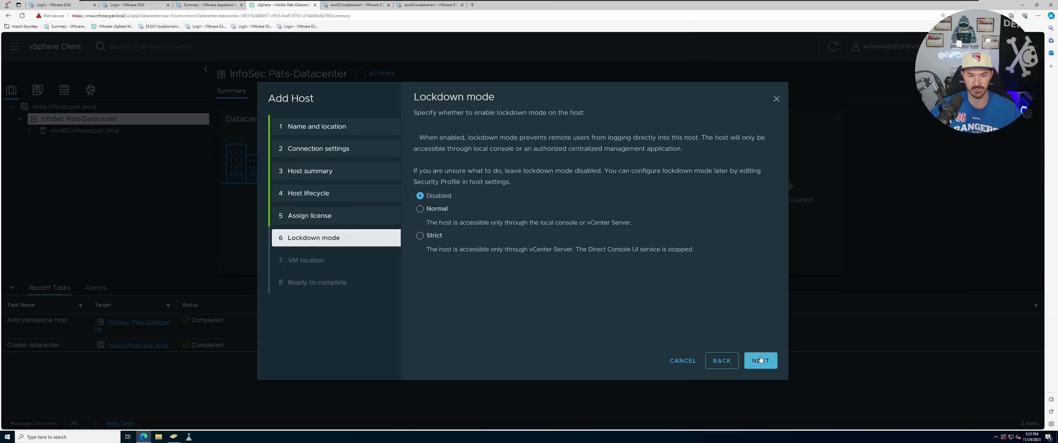
{"action": "left_click", "coordinate": [759, 360]}
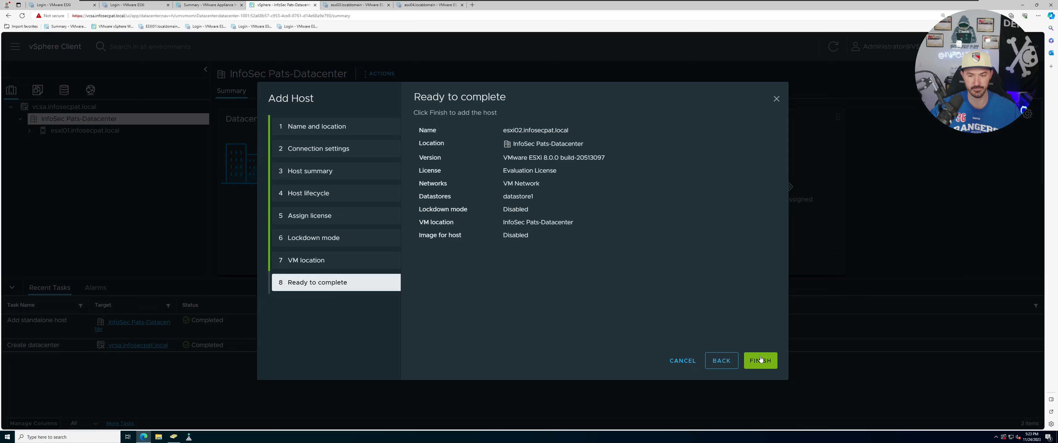
{"action": "left_click", "coordinate": [759, 360]}
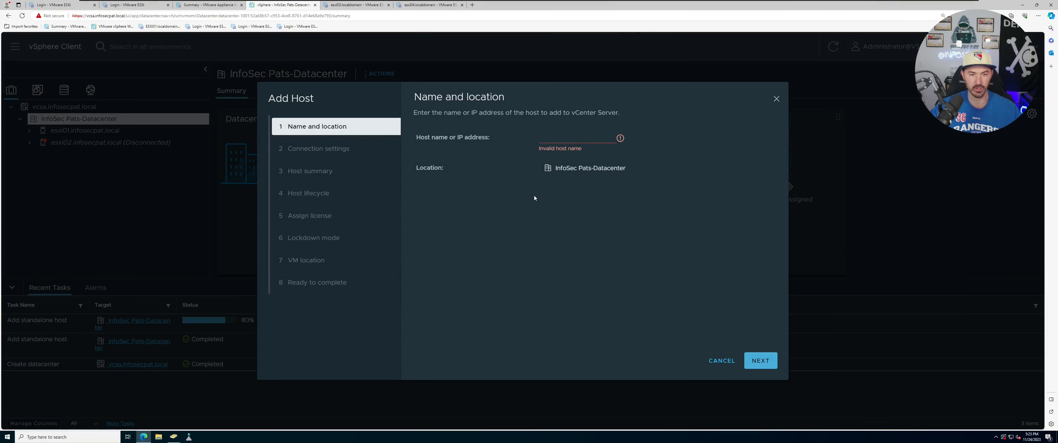
Enter esxi03.infosecpat.local with the saved root user and its password
{"action": "type", "text": "esxi02.infosecpat.local"}
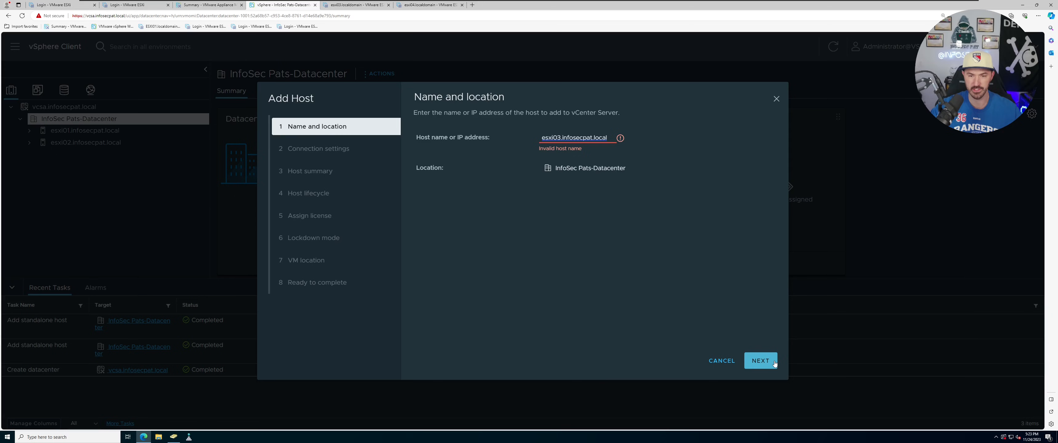
{"action": "left_click", "coordinate": [759, 360]}
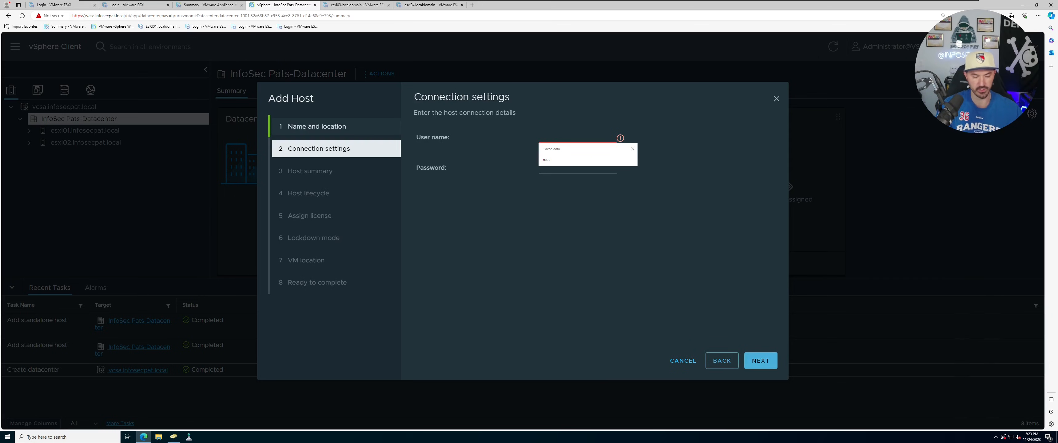
{"action": "left_click", "coordinate": [547, 159]}
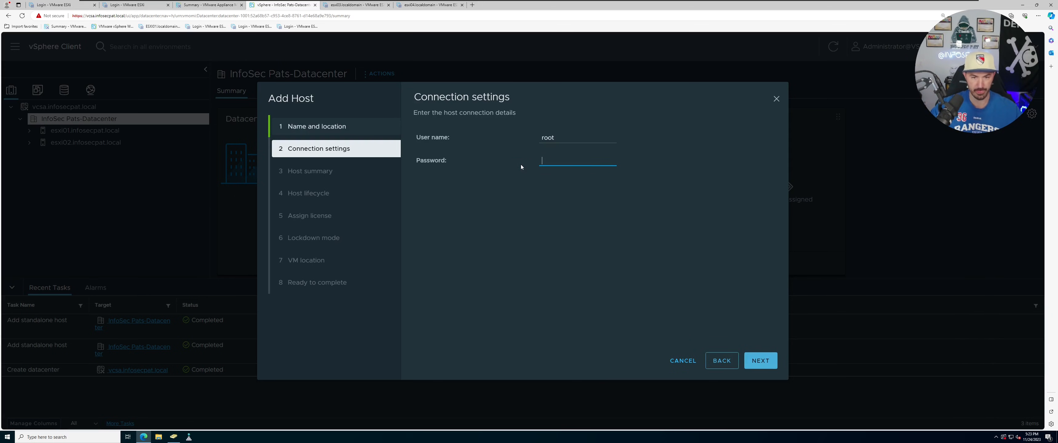
{"action": "type", "text": "••••••"}
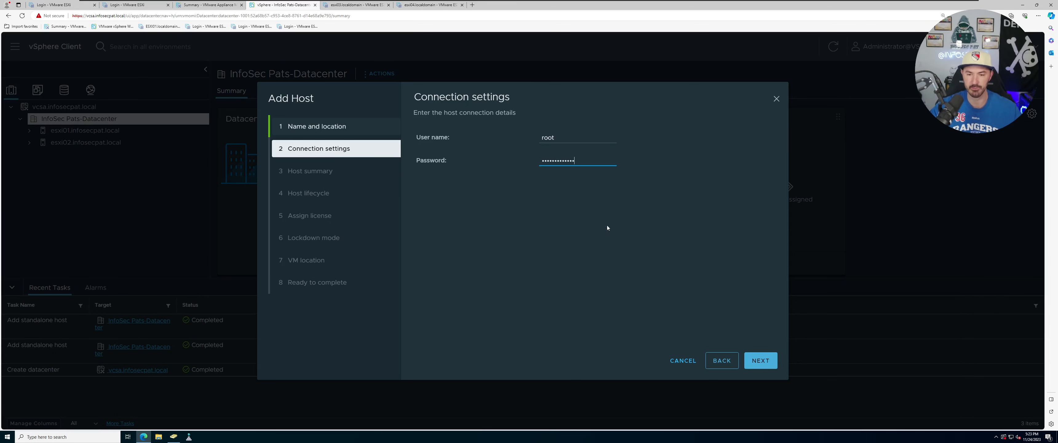
Trust the esxi03 certificate, accept the remaining defaults and finish adding it to the datacenter
{"action": "left_click", "coordinate": [759, 360]}
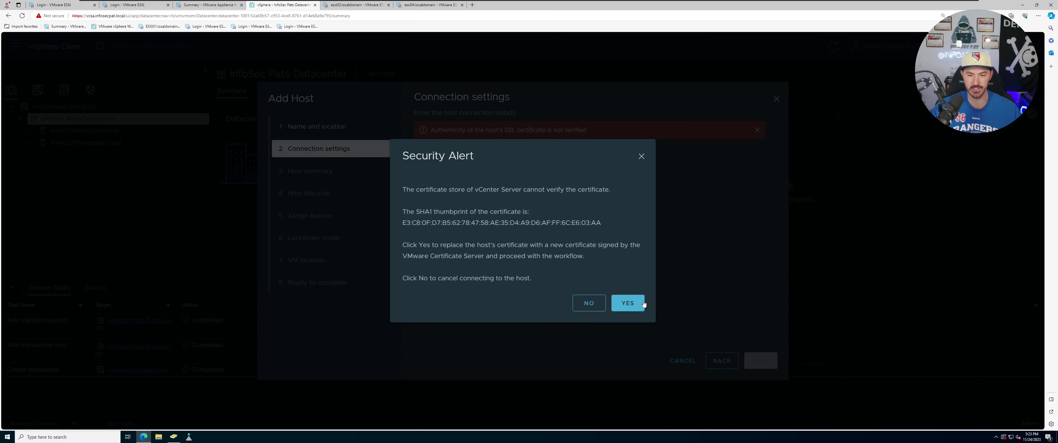
{"action": "left_click", "coordinate": [627, 303]}
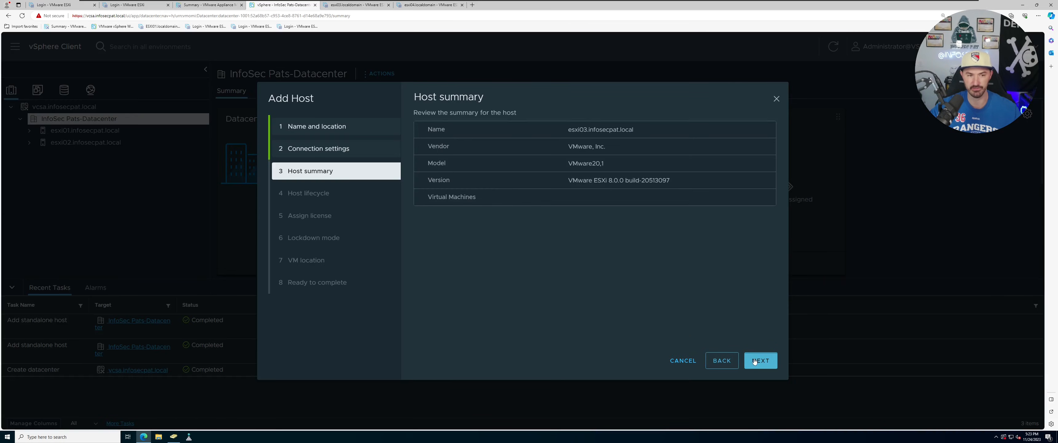
{"action": "left_click", "coordinate": [759, 360]}
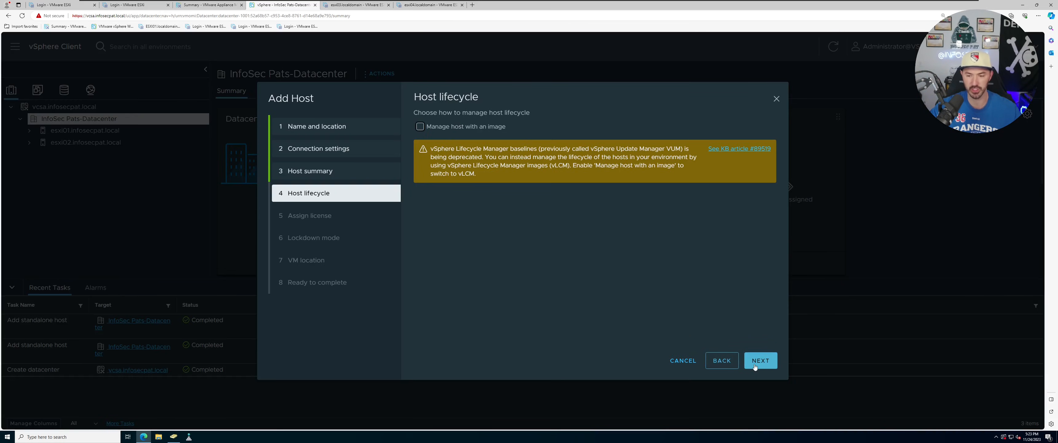
{"action": "left_click", "coordinate": [760, 359]}
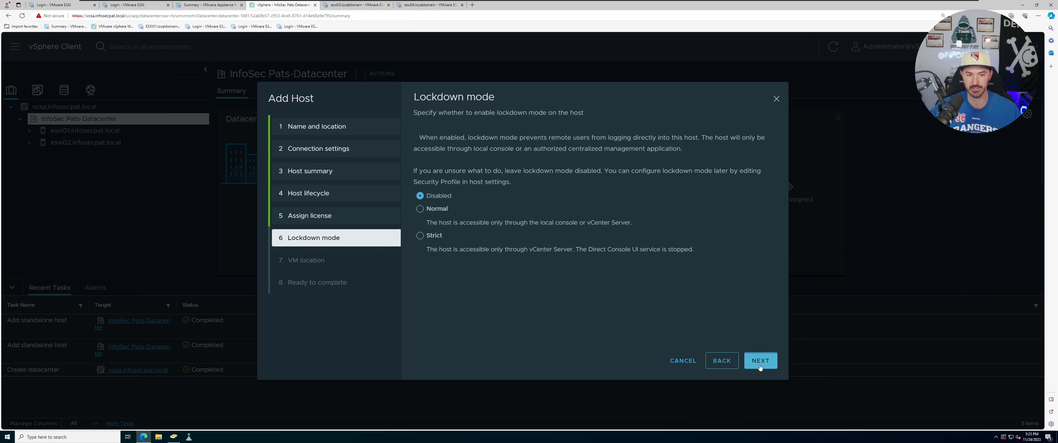
{"action": "left_click", "coordinate": [760, 359]}
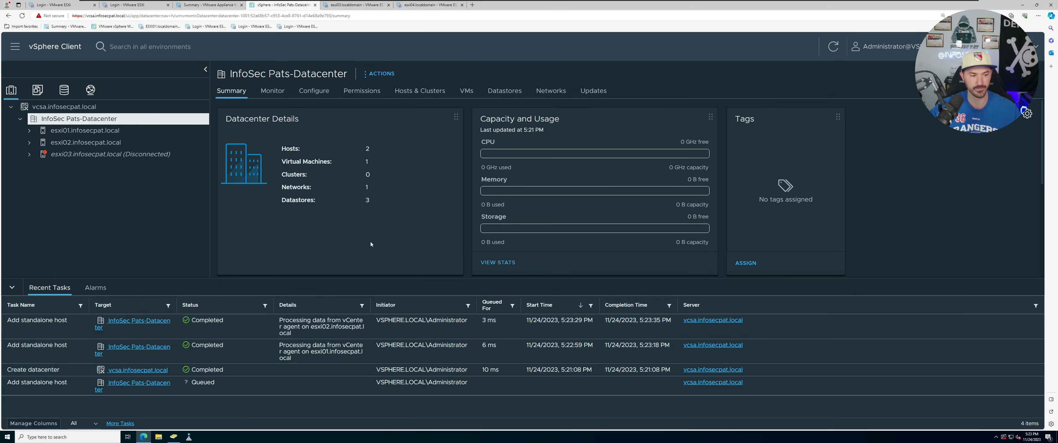
{"action": "right_click", "coordinate": [64, 106]}
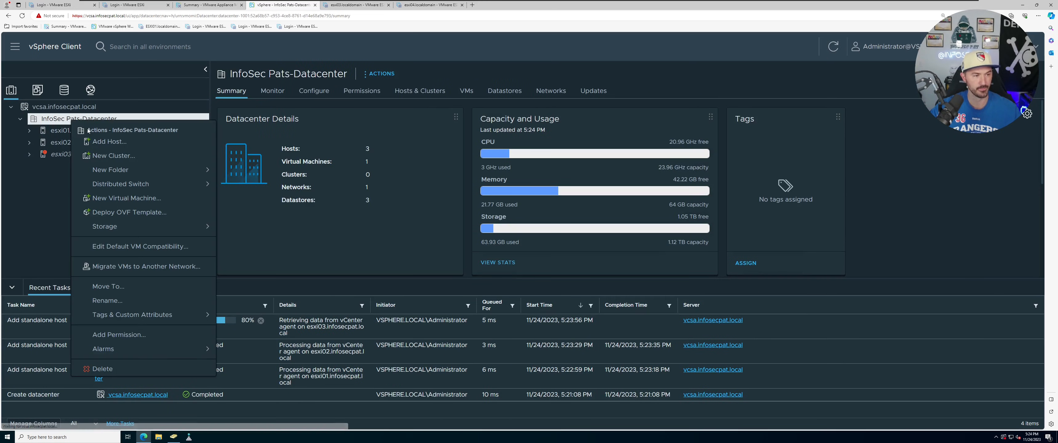
Add host esxi04.infosecpat.local with user root in a new Add Host wizard
{"action": "left_click", "coordinate": [110, 141]}
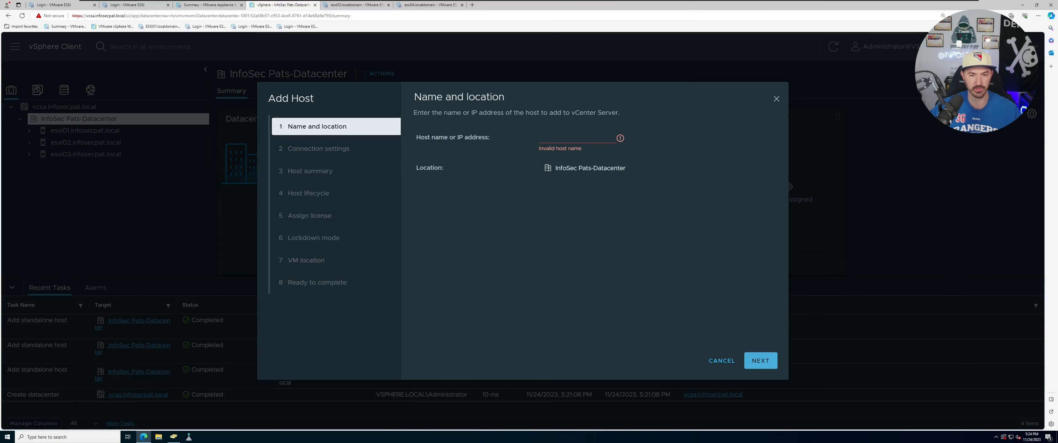
{"action": "type", "text": "esxi02.infosecpat.local"}
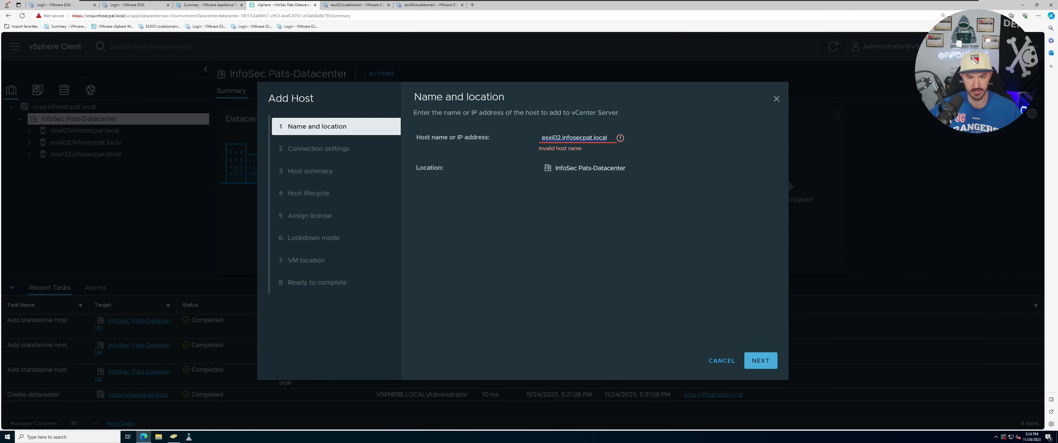
{"action": "type", "text": "esxi04.infosecpat.local"}
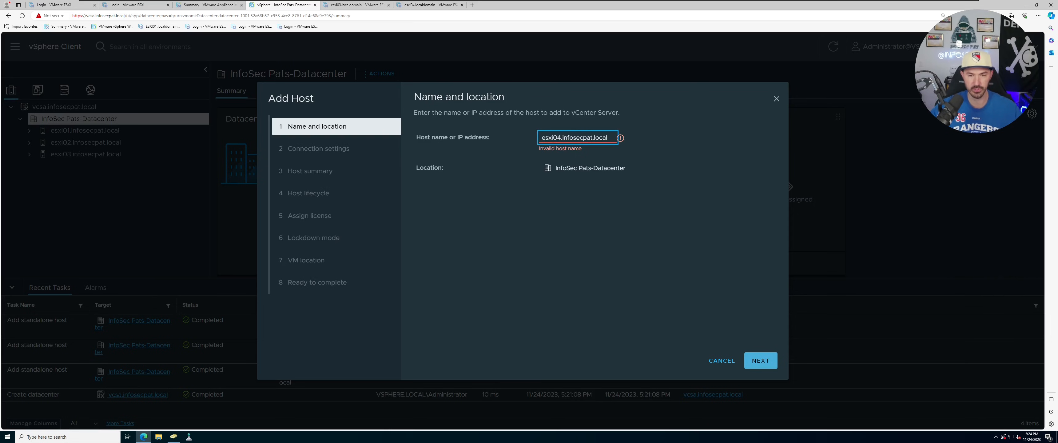
{"action": "left_click", "coordinate": [759, 360]}
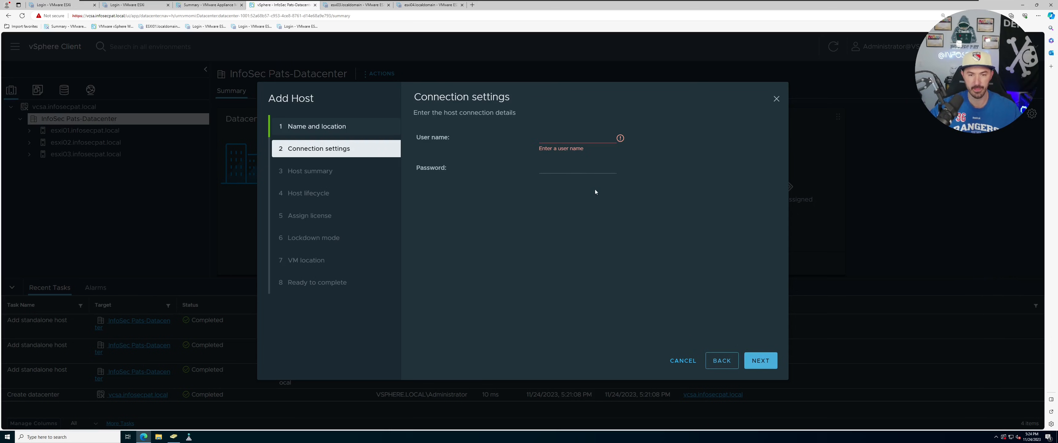
{"action": "type", "text": "root"}
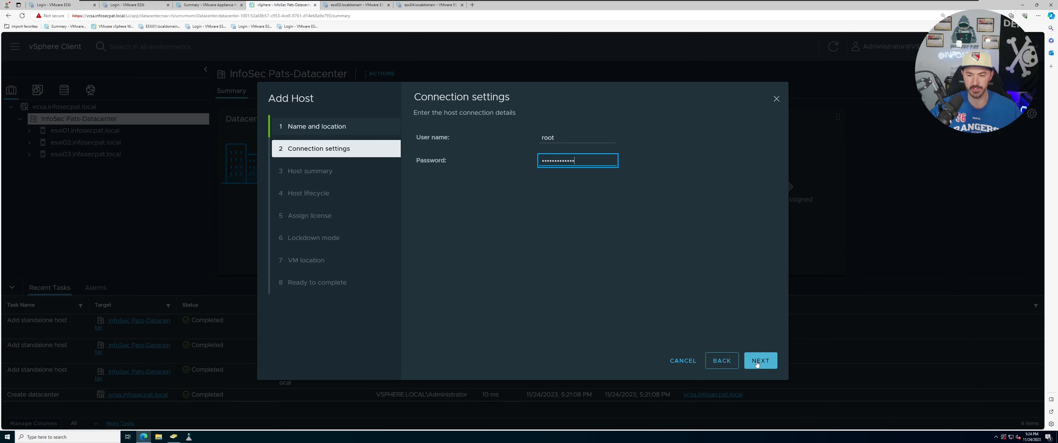
Submit the esxi04 credentials and accept the host summary with lockdown mode disabled
{"action": "left_click", "coordinate": [760, 359]}
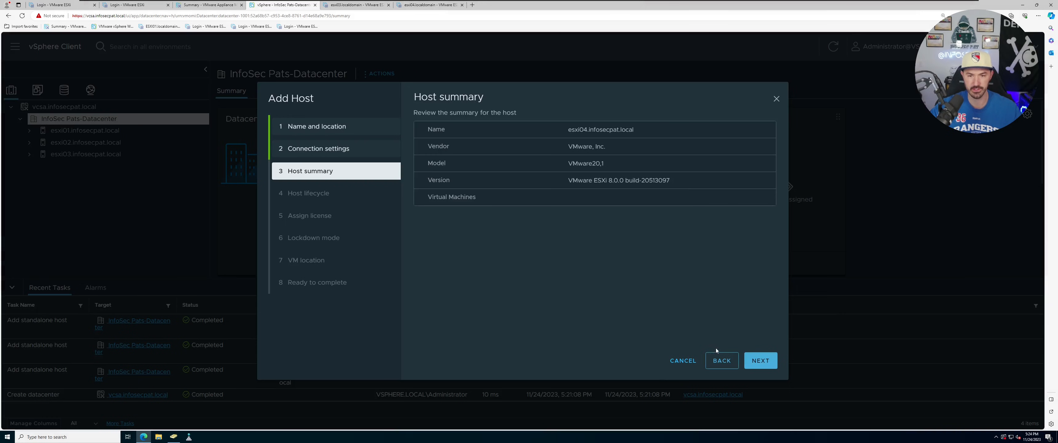
{"action": "left_click", "coordinate": [760, 360]}
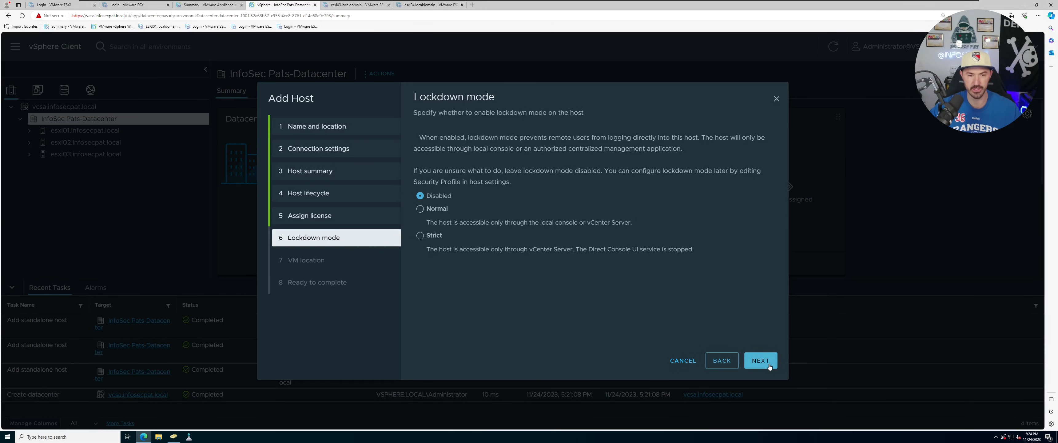
{"action": "left_click", "coordinate": [759, 360]}
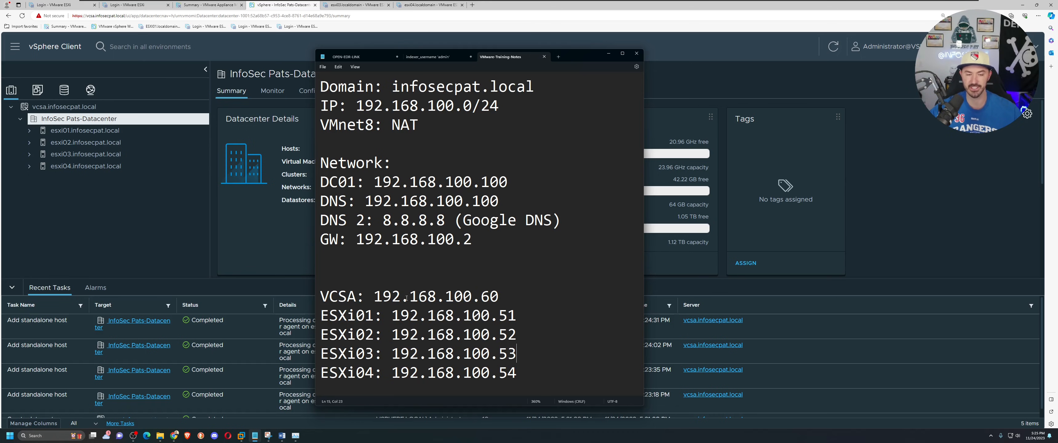
Select the last octet of the VCSA address 192.168.100.60 in the Notepad lab notes
{"action": "double_click", "coordinate": [487, 296]}
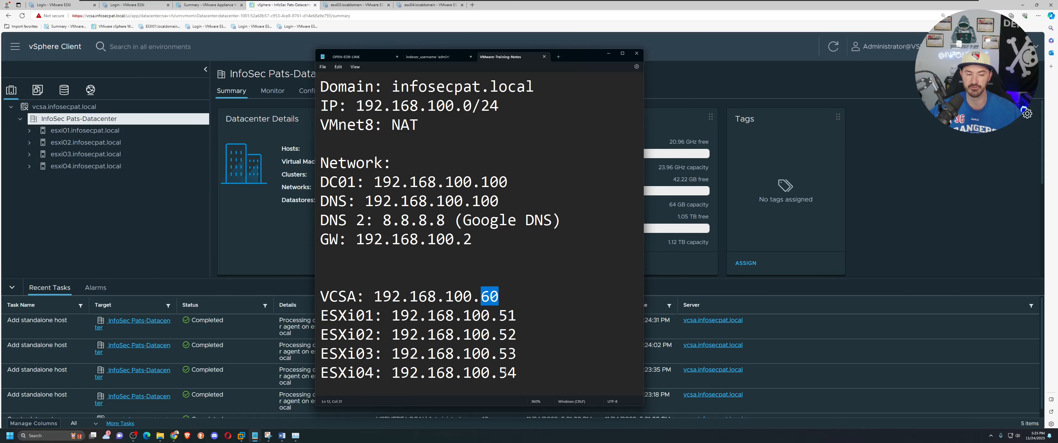
{"action": "mouse_move", "coordinate": [576, 60]}
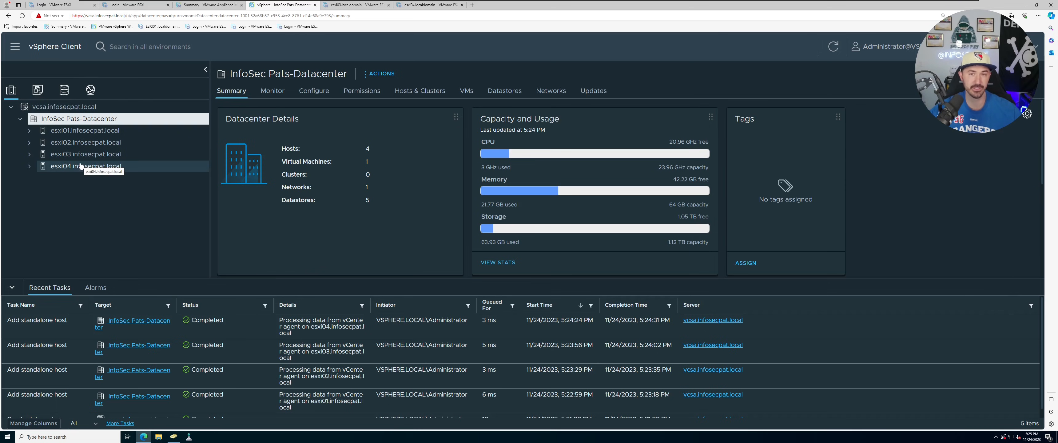
{"action": "mouse_move", "coordinate": [69, 214]}
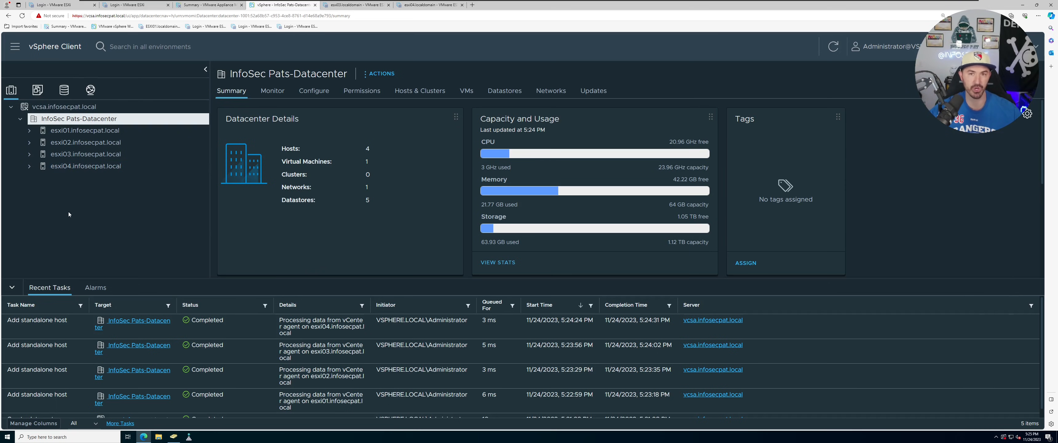
Review the vcsa.infosecpat.local summary showing version 8.0.2, four hosts and Good health
{"action": "left_click", "coordinate": [64, 107]}
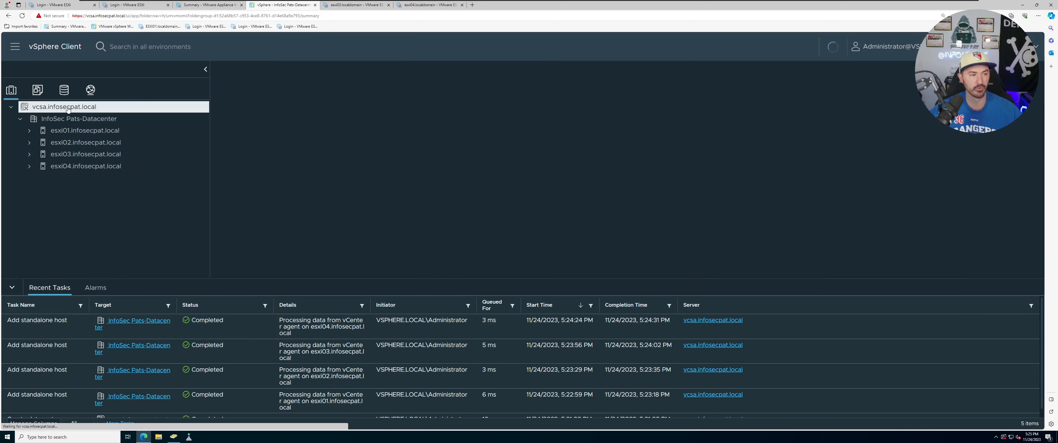
{"action": "left_click", "coordinate": [65, 107]}
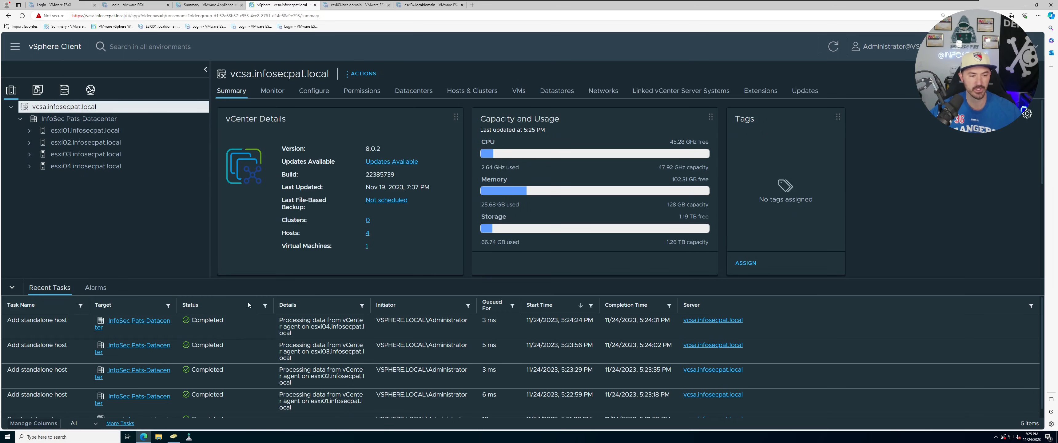
{"action": "scroll", "scroll_direction": "down", "scroll_amount": 3}
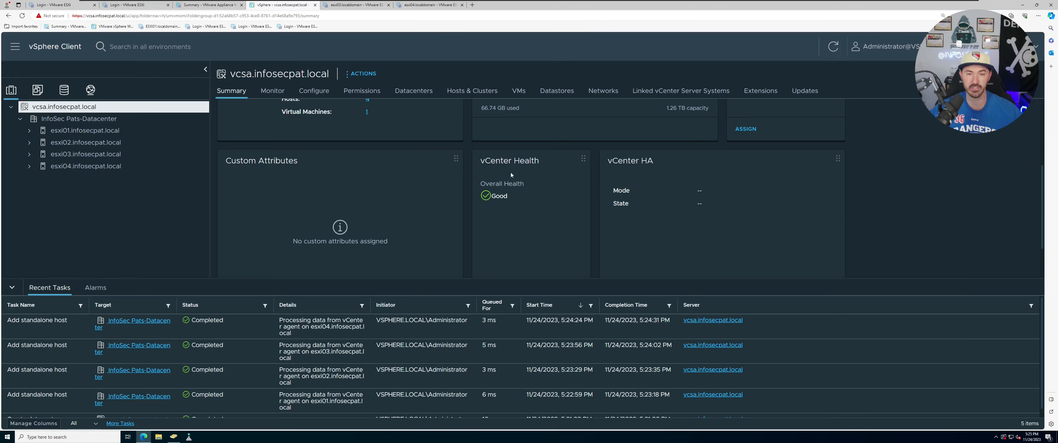
Review the triggered vCenter Server Health Alarm under Monitor and the vCenter task history
{"action": "left_click", "coordinate": [272, 91]}
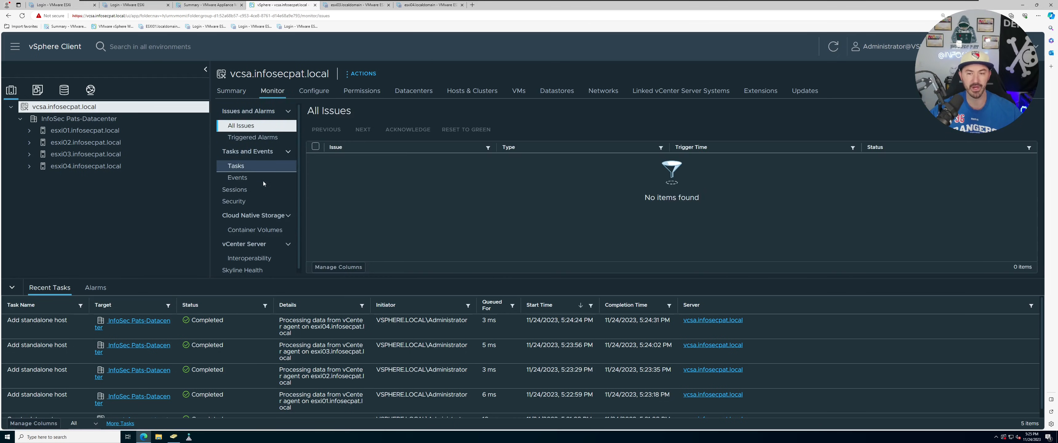
{"action": "left_click", "coordinate": [251, 137]}
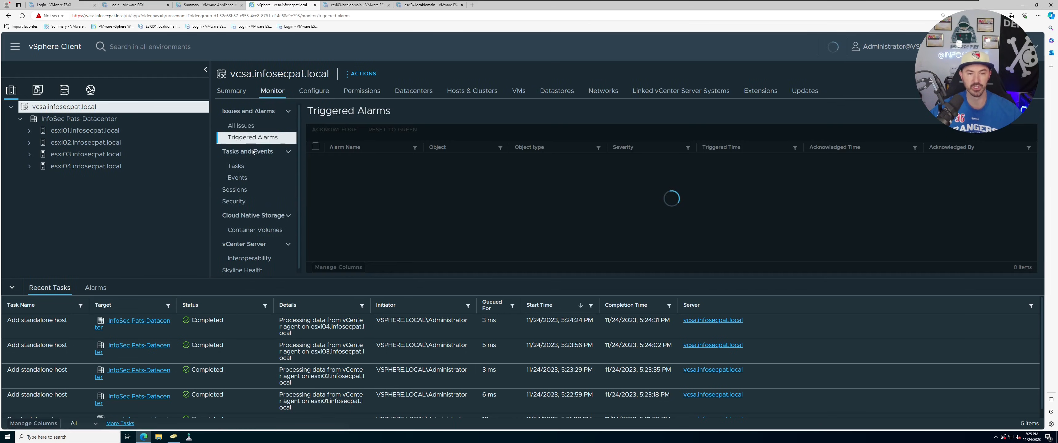
{"action": "left_click", "coordinate": [832, 46]}
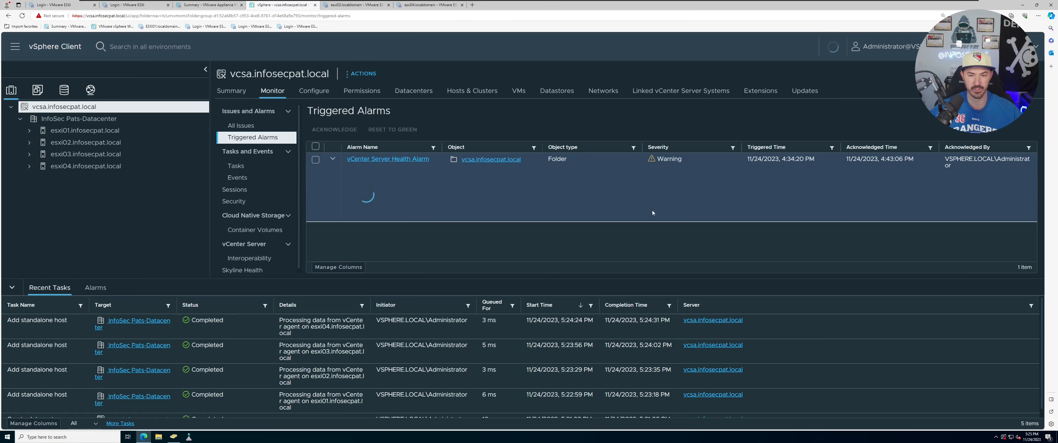
{"action": "left_click", "coordinate": [332, 158]}
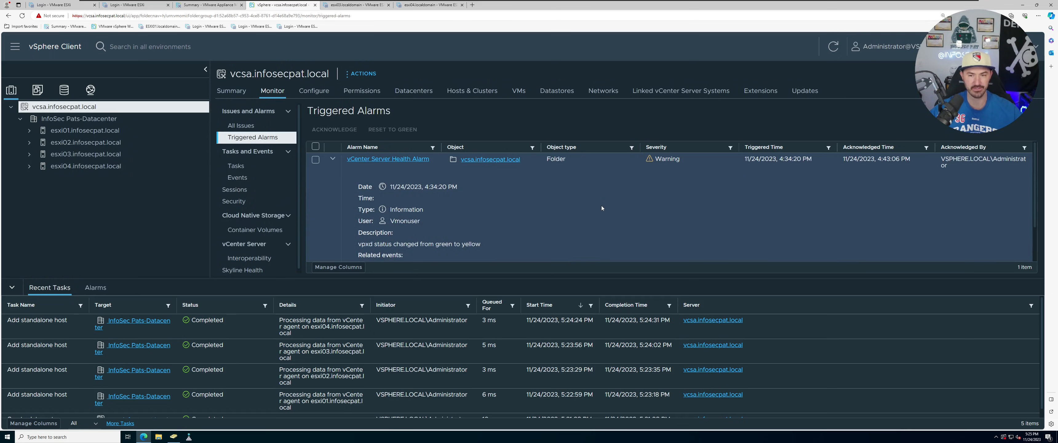
{"action": "left_click", "coordinate": [236, 166]}
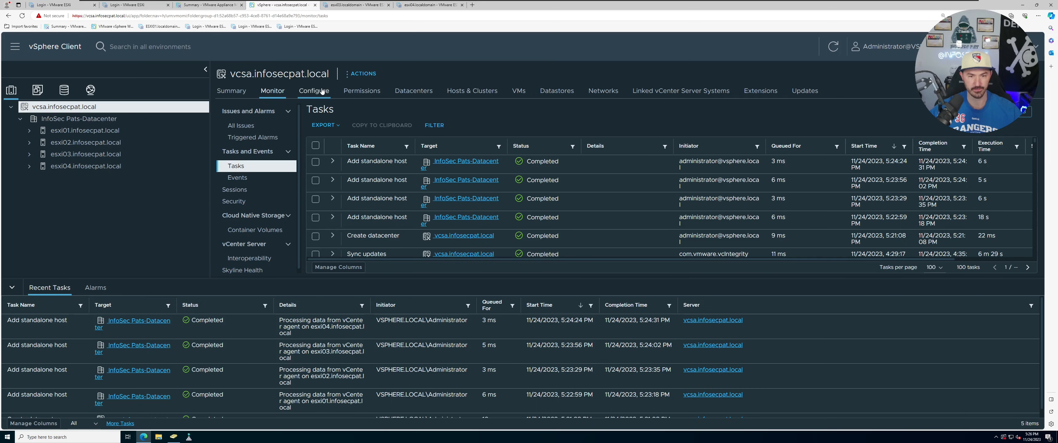
Review the vCenter's Configure pages: evaluation Licensing, Message of the Day and Advanced Settings
{"action": "left_click", "coordinate": [313, 90]}
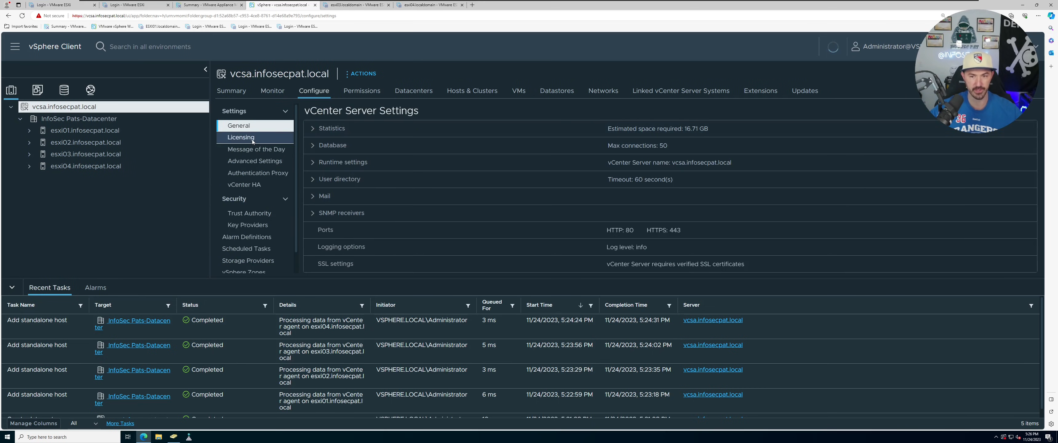
{"action": "left_click", "coordinate": [241, 138]}
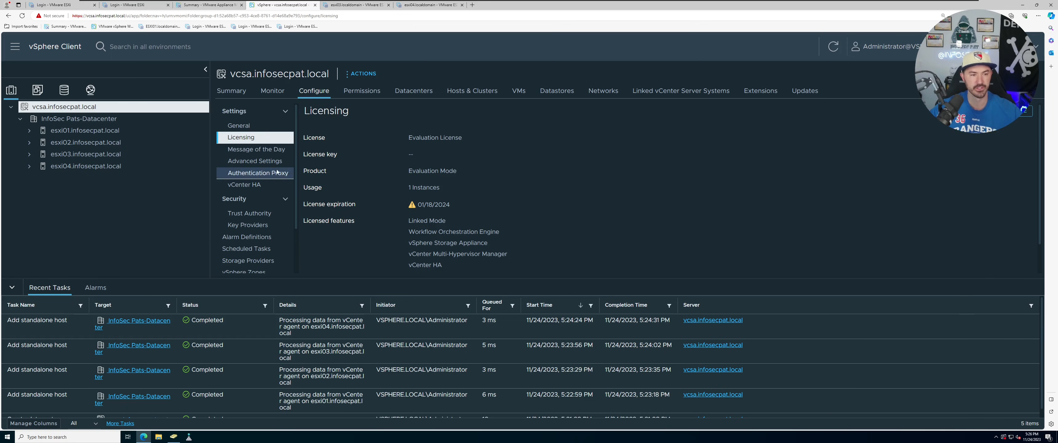
{"action": "left_click", "coordinate": [255, 149]}
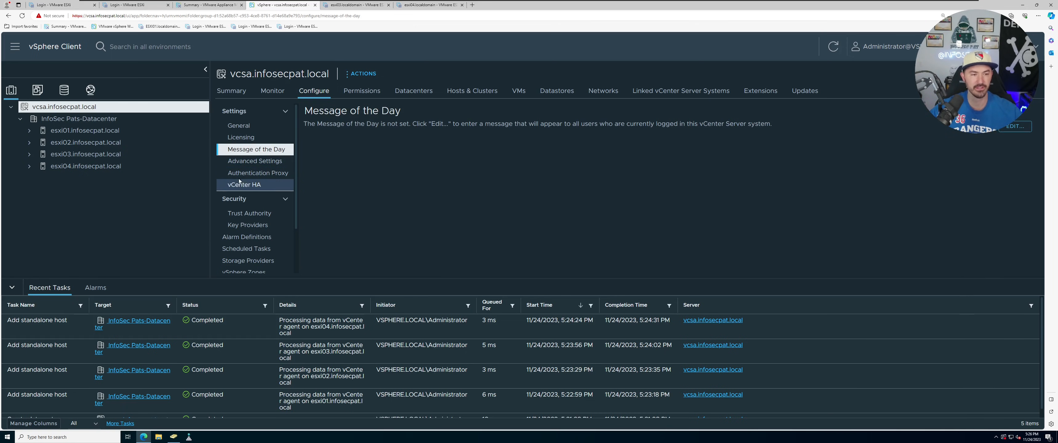
{"action": "left_click", "coordinate": [255, 160]}
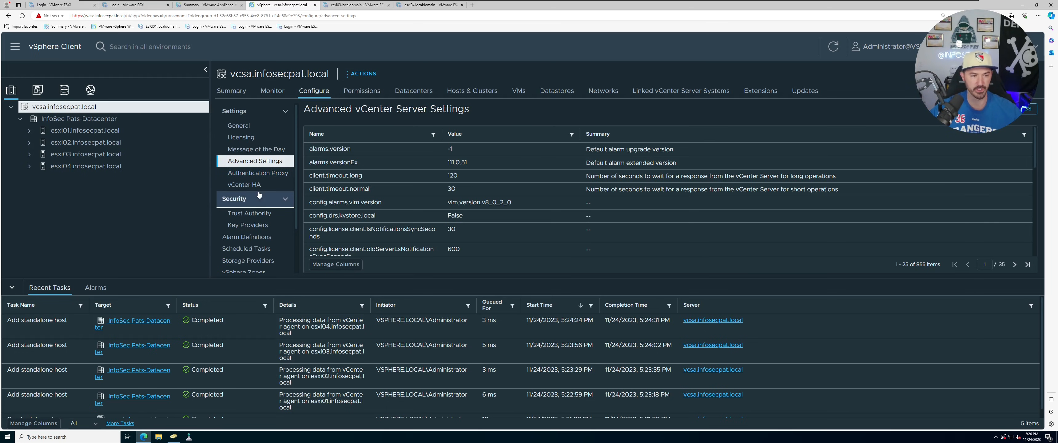
Review the vCenter permissions list, then the Datacenters tab showing InfoSec Pats-Datacenter
{"action": "left_click", "coordinate": [362, 91]}
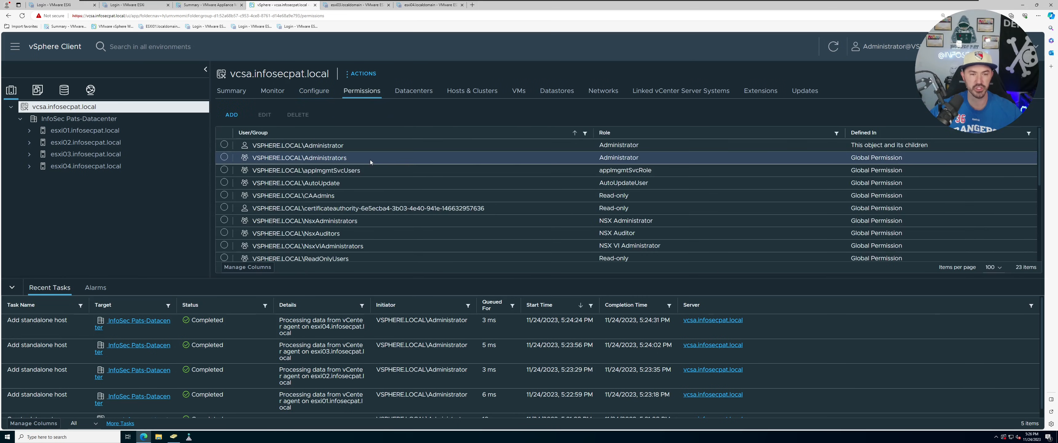
{"action": "left_click", "coordinate": [367, 208]}
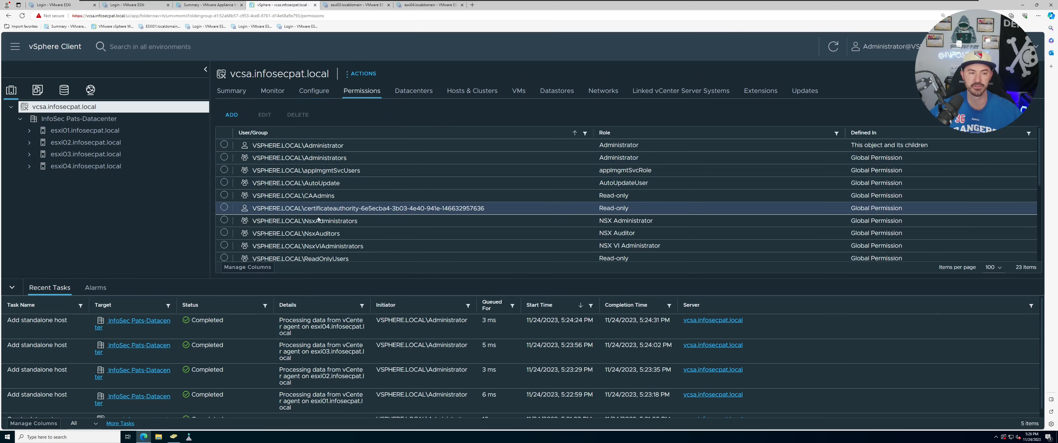
{"action": "left_click", "coordinate": [306, 170]}
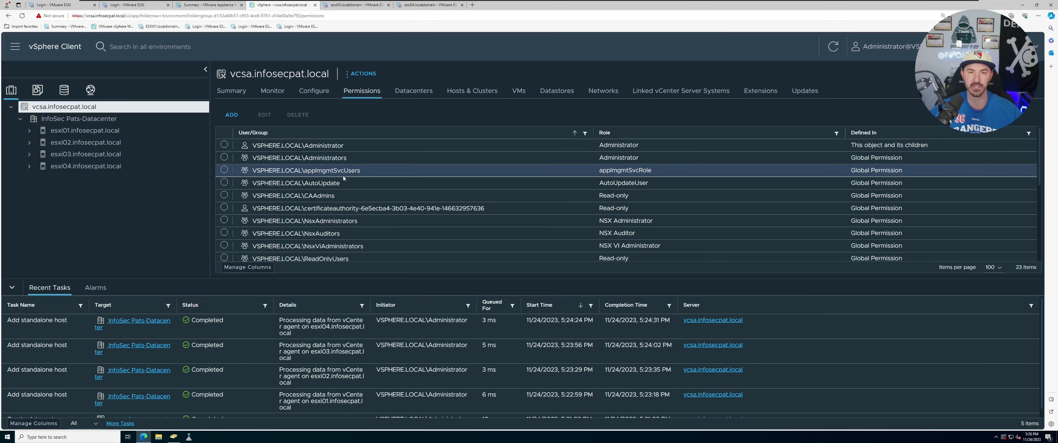
{"action": "left_click", "coordinate": [297, 144]}
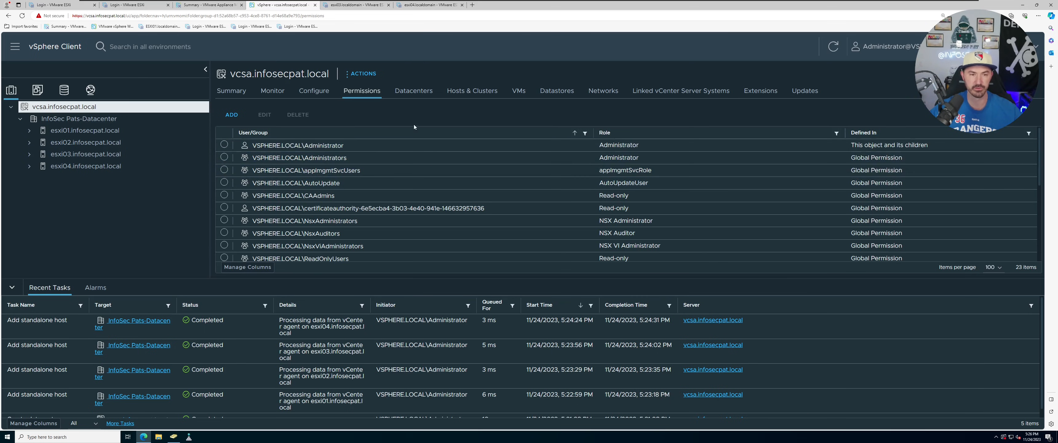
{"action": "left_click", "coordinate": [412, 91]}
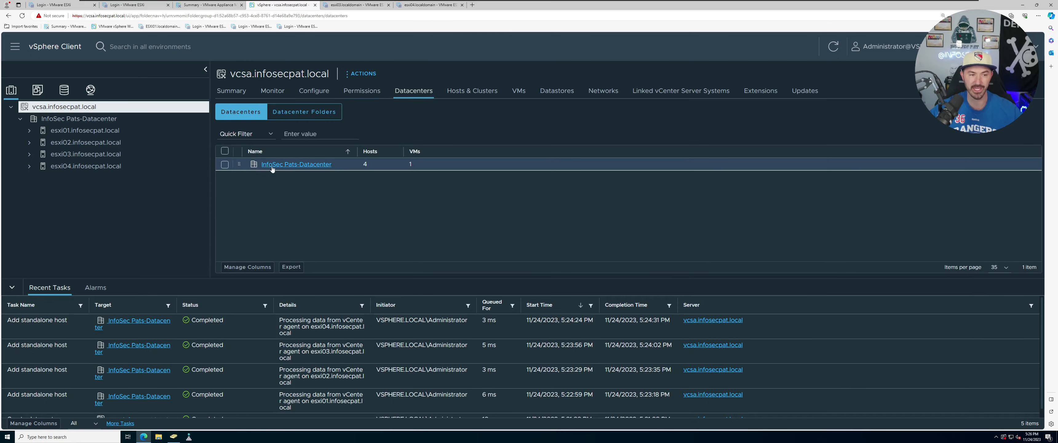
{"action": "mouse_move", "coordinate": [406, 164]}
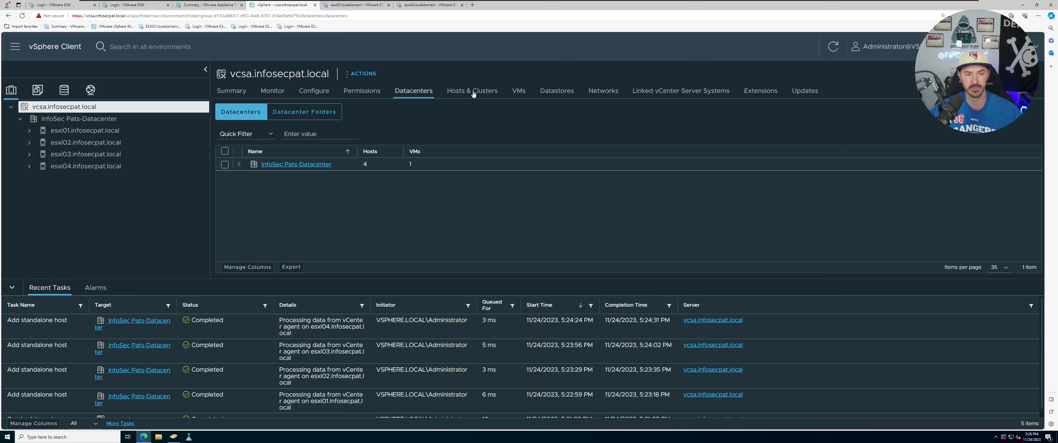
View the Hosts & Clusters list with all four ESXi hosts connected and Normal
{"action": "left_click", "coordinate": [472, 90]}
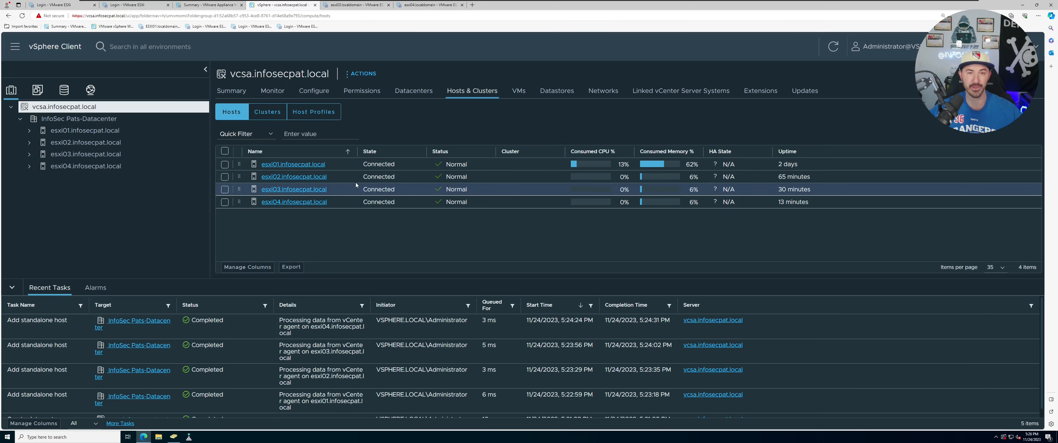
{"action": "left_click", "coordinate": [293, 176]}
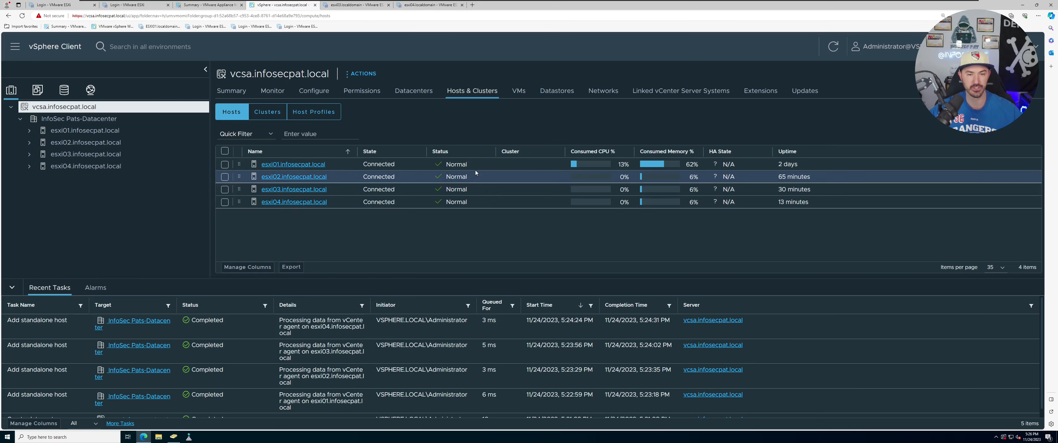
{"action": "left_click", "coordinate": [293, 164]}
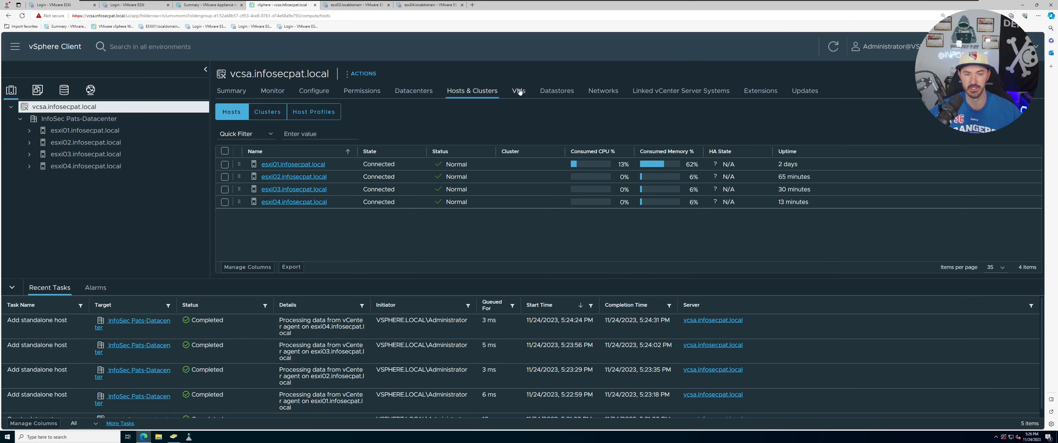
Review the vCenter's VMs list and its Datastores tab
{"action": "left_click", "coordinate": [517, 91]}
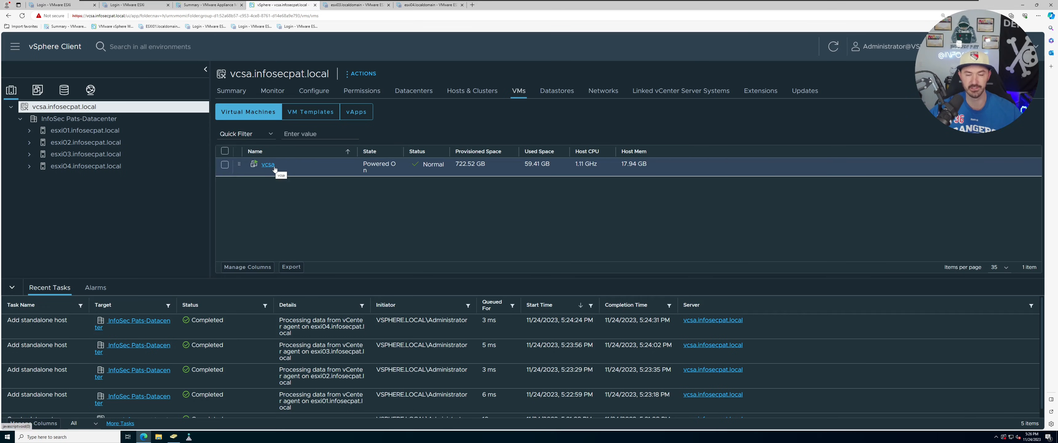
{"action": "mouse_move", "coordinate": [454, 110]}
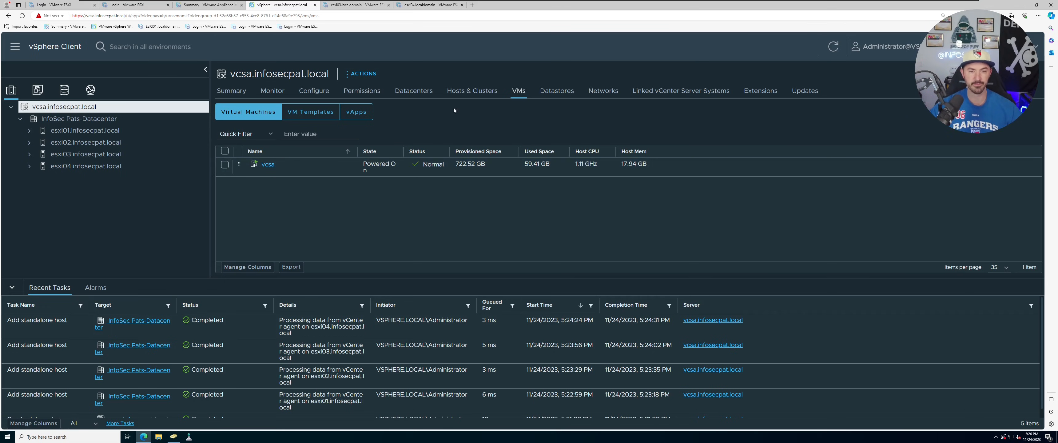
{"action": "left_click", "coordinate": [556, 91]}
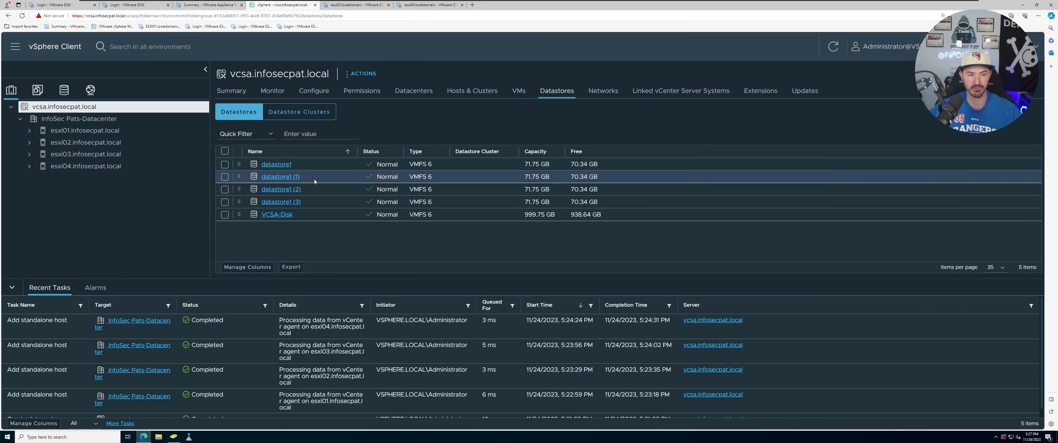
{"action": "left_click", "coordinate": [276, 214]}
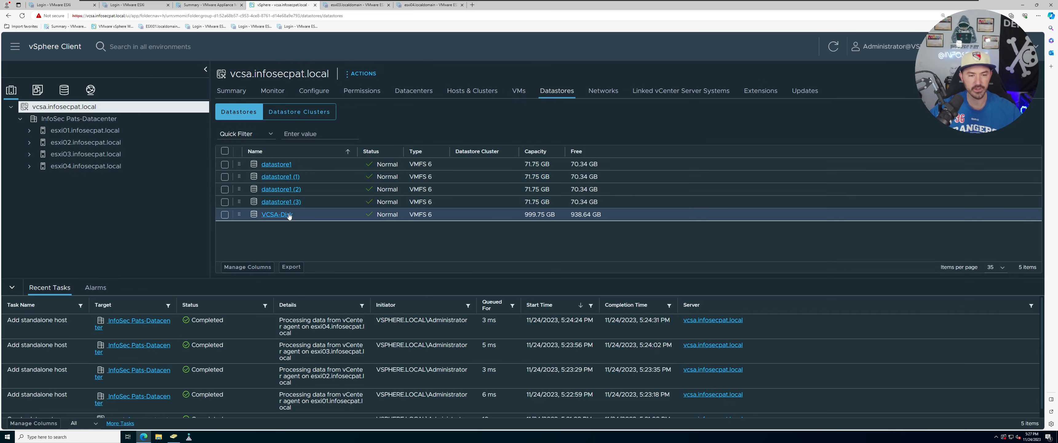
{"action": "left_click", "coordinate": [276, 164]}
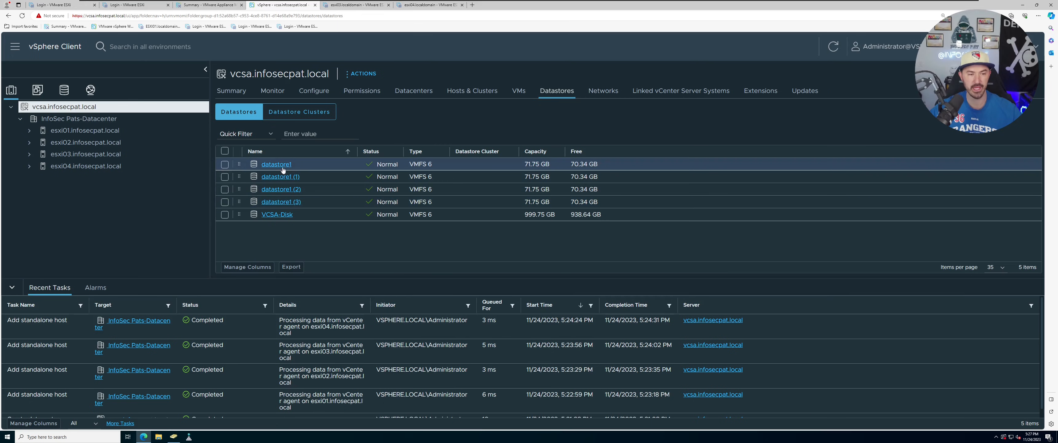
{"action": "mouse_move", "coordinate": [297, 164]}
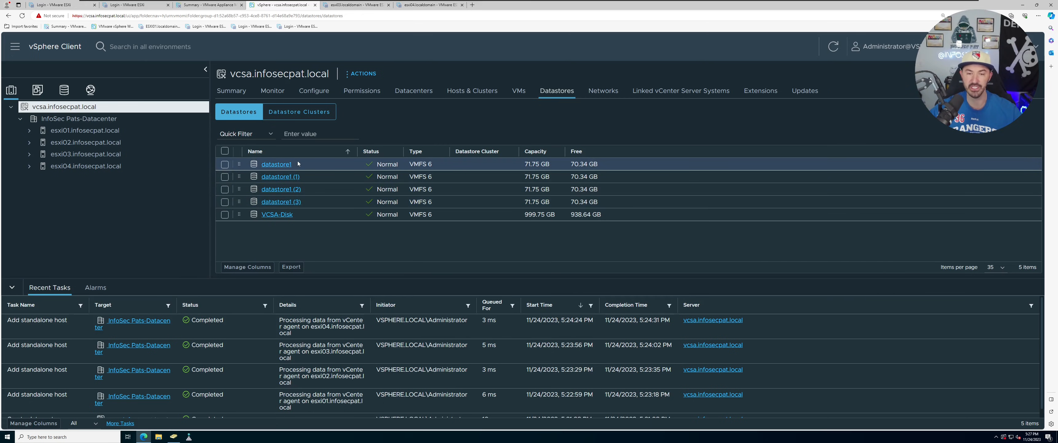
{"action": "mouse_move", "coordinate": [309, 164]}
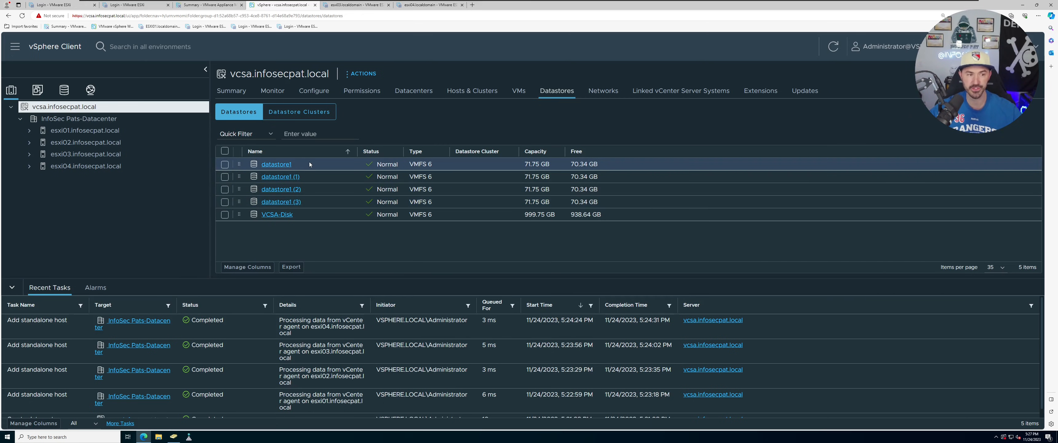
Review the Networks, Linked vCenter Server Systems and Extensions (vService Manager, ESX Agent Manager 8.0.2)
{"action": "left_click", "coordinate": [603, 90]}
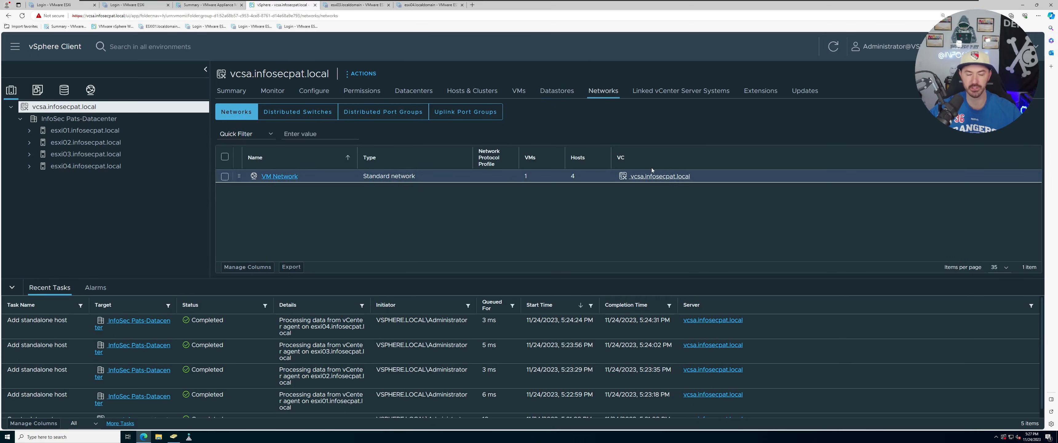
{"action": "left_click", "coordinate": [680, 91]}
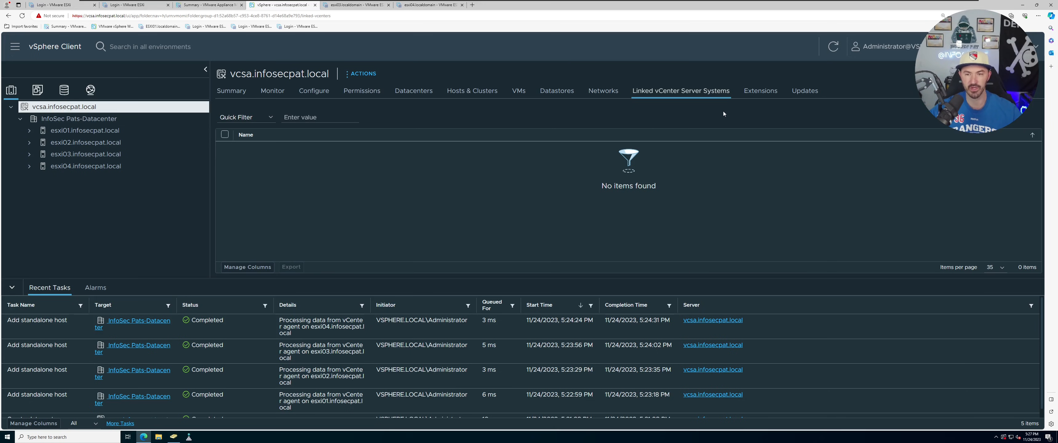
{"action": "left_click", "coordinate": [760, 90]}
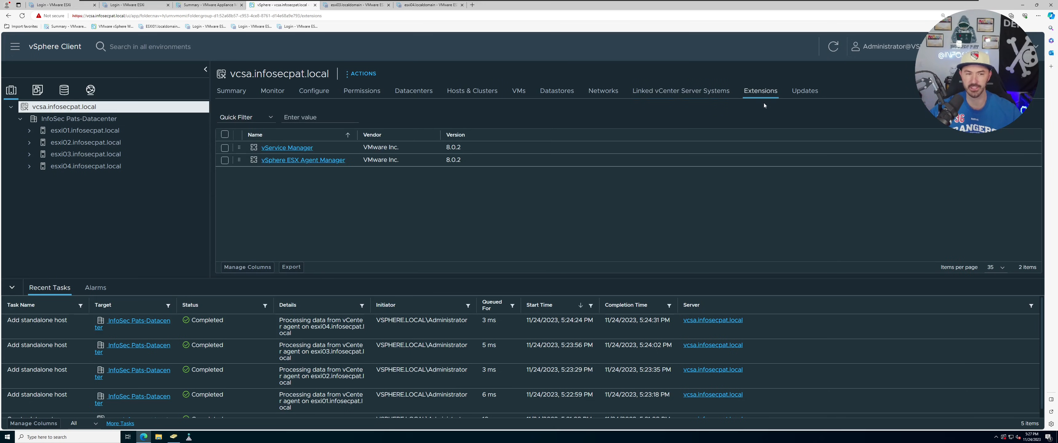
Review the Updates baselines for the four ESXi 8.0.0 hosts and tick both predefined patch baselines
{"action": "left_click", "coordinate": [804, 90]}
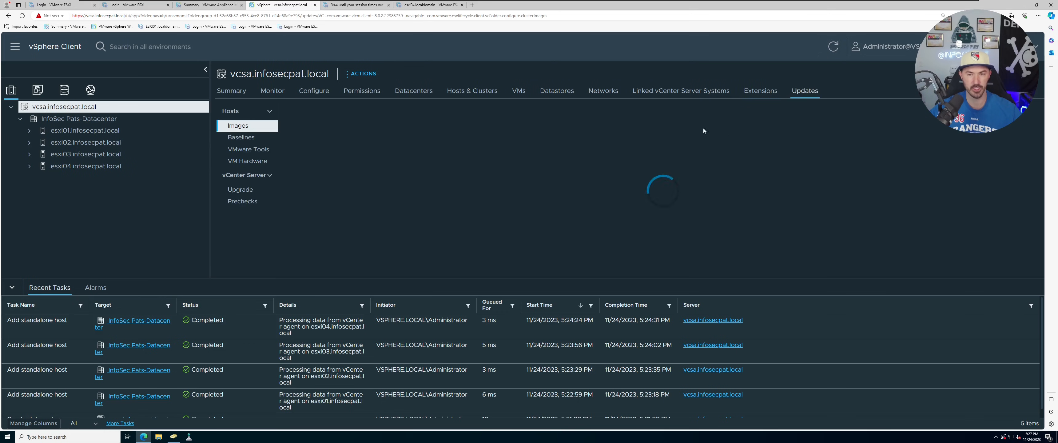
{"action": "left_click", "coordinate": [240, 138]}
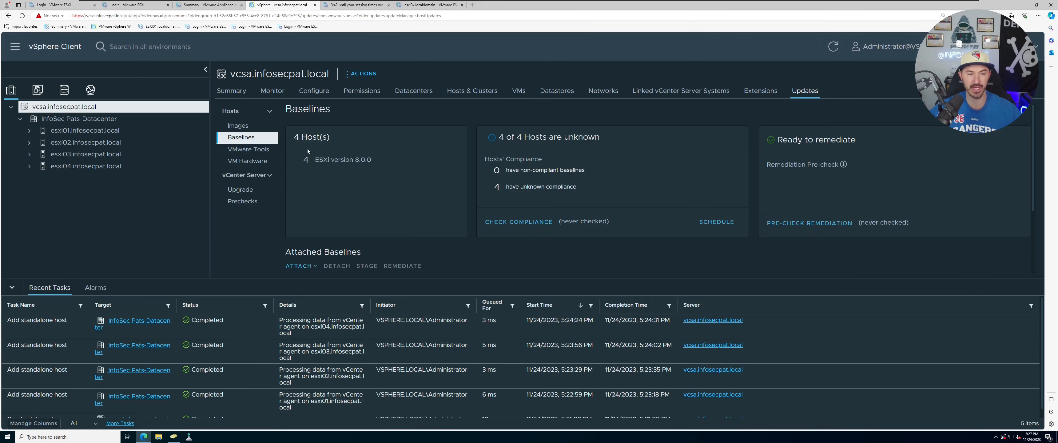
{"action": "mouse_move", "coordinate": [511, 195]}
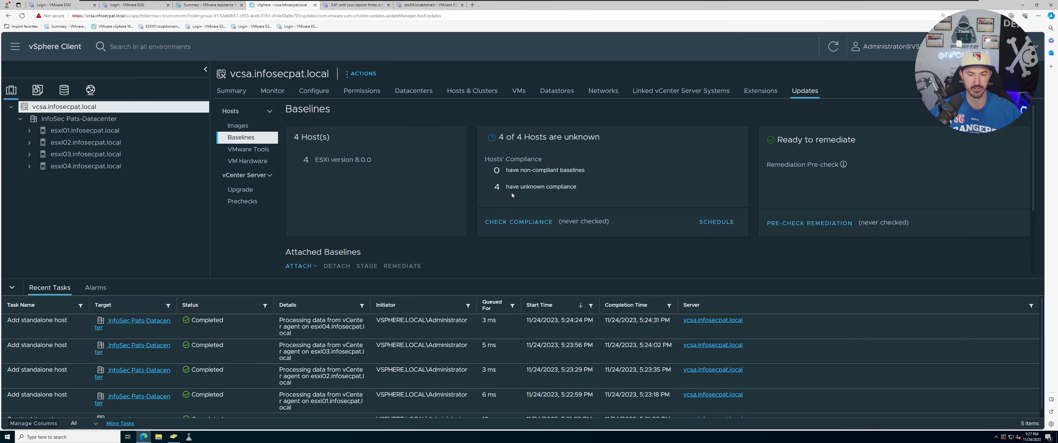
{"action": "scroll", "scroll_direction": "down", "scroll_amount": 3}
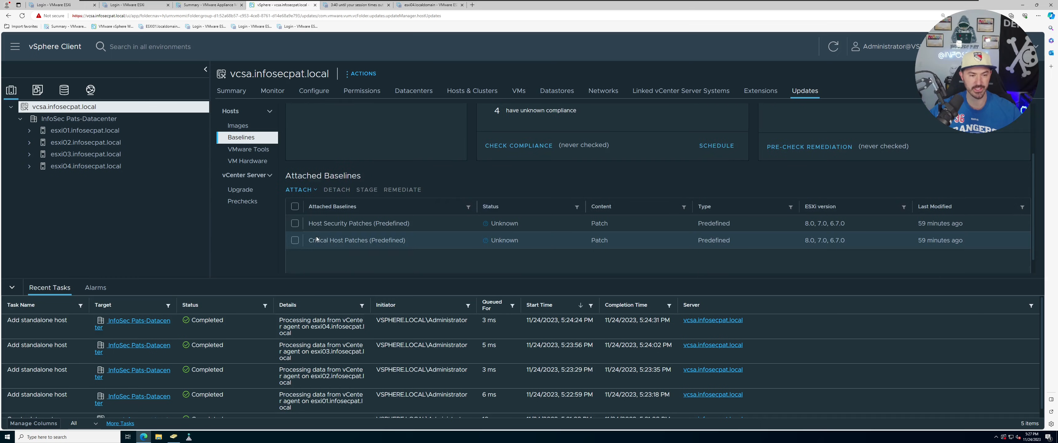
{"action": "left_click", "coordinate": [295, 206]}
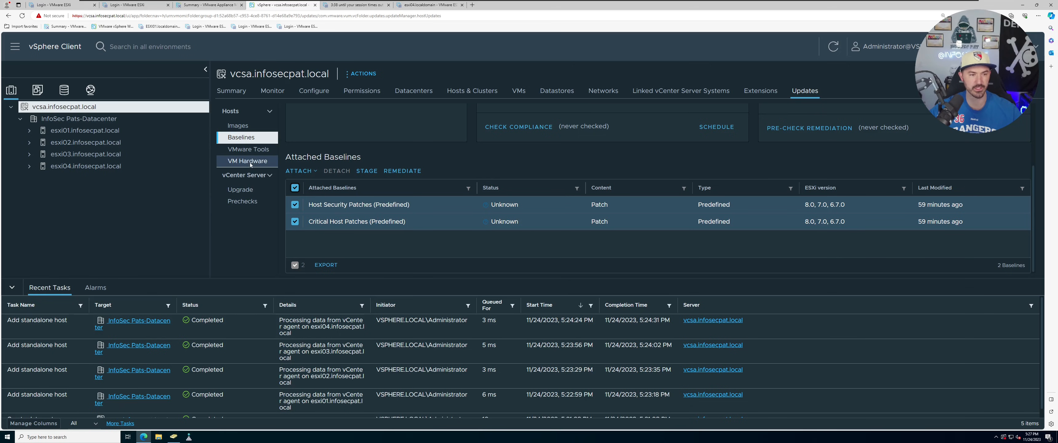
Review the VMware Tools, vCenter Server Upgrade and Prechecks update pages
{"action": "left_click", "coordinate": [248, 149]}
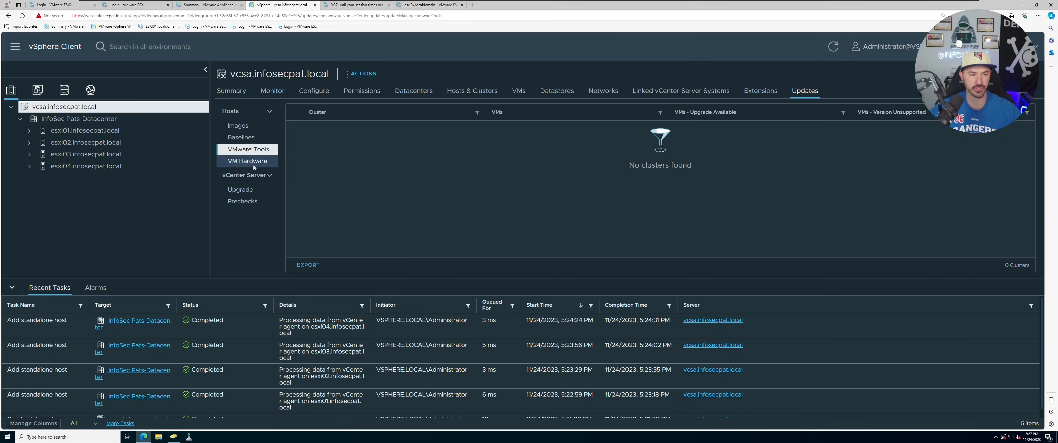
{"action": "left_click", "coordinate": [242, 202]}
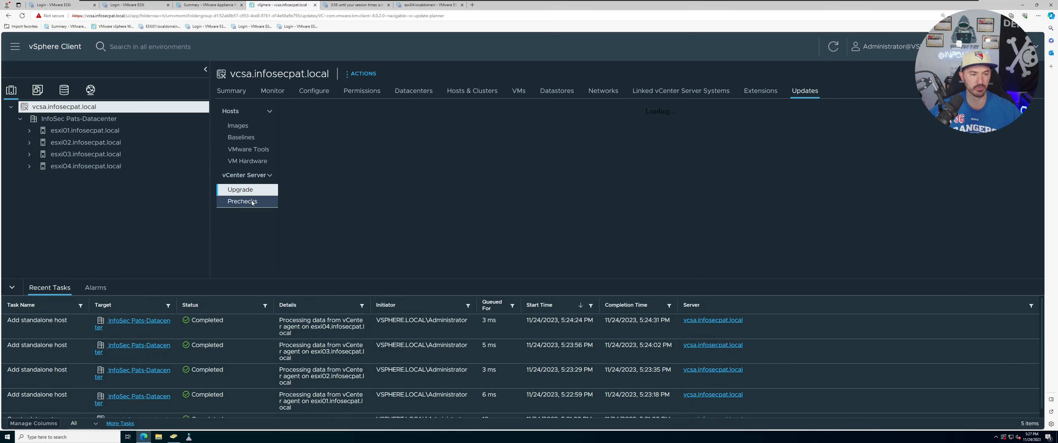
{"action": "left_click", "coordinate": [230, 90]}
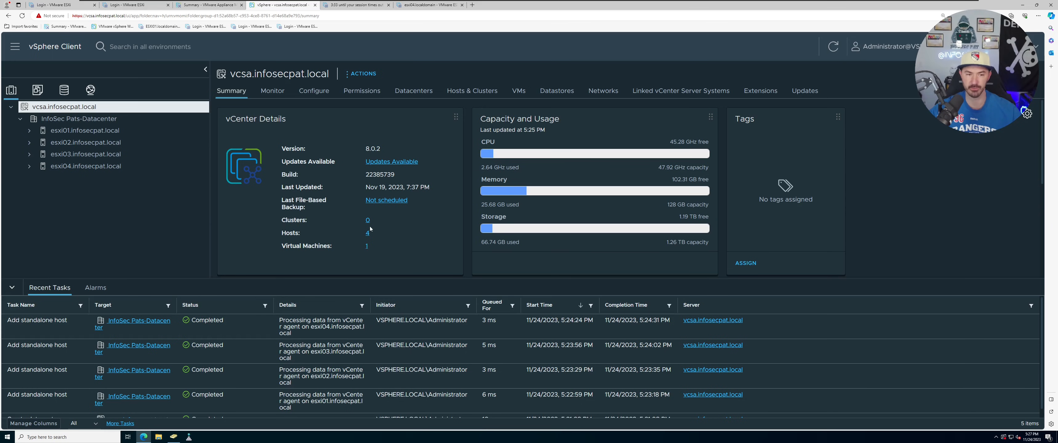
{"action": "mouse_move", "coordinate": [349, 246]}
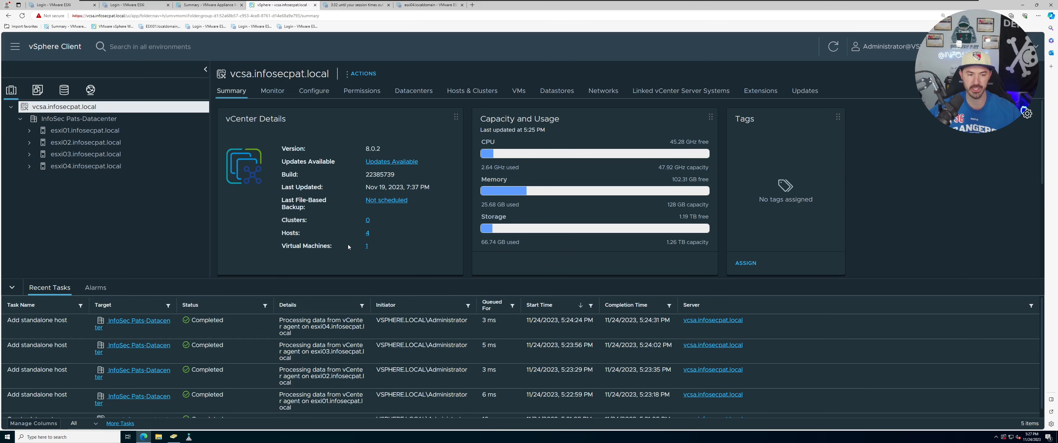
Scroll the vCenter Summary to review the Details and Capacity and Usage cards
{"action": "scroll", "scroll_direction": "down", "scroll_amount": 3}
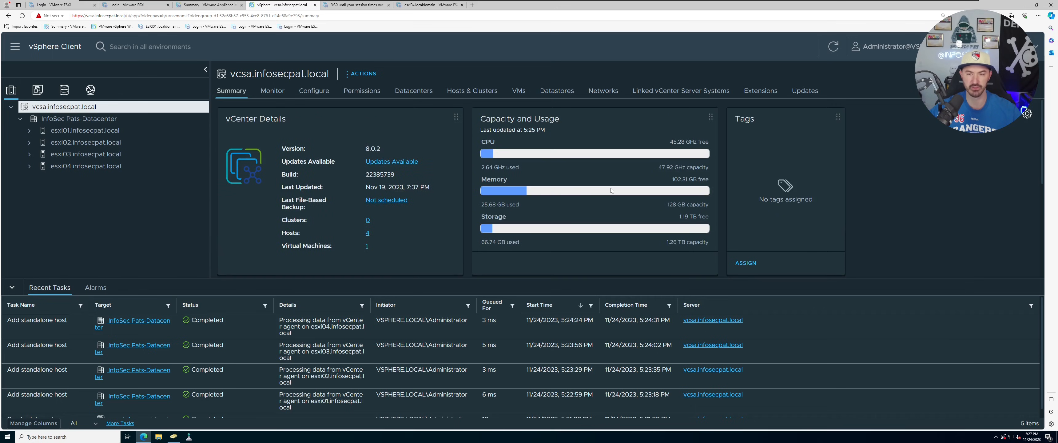
{"action": "left_click", "coordinate": [85, 141]}
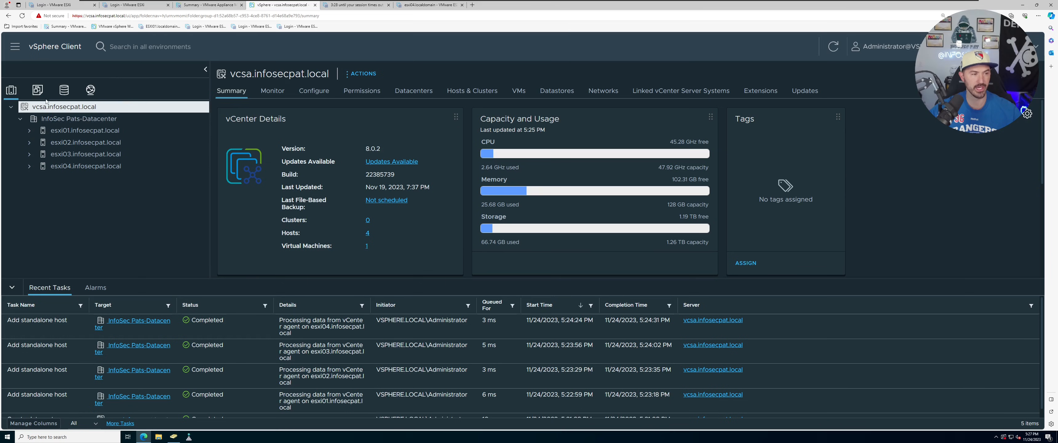
Browse the VMs and Templates, Storage and Networking inventories, expanding InfoSec Pats-Datacenter to show VM Network
{"action": "left_click", "coordinate": [20, 119]}
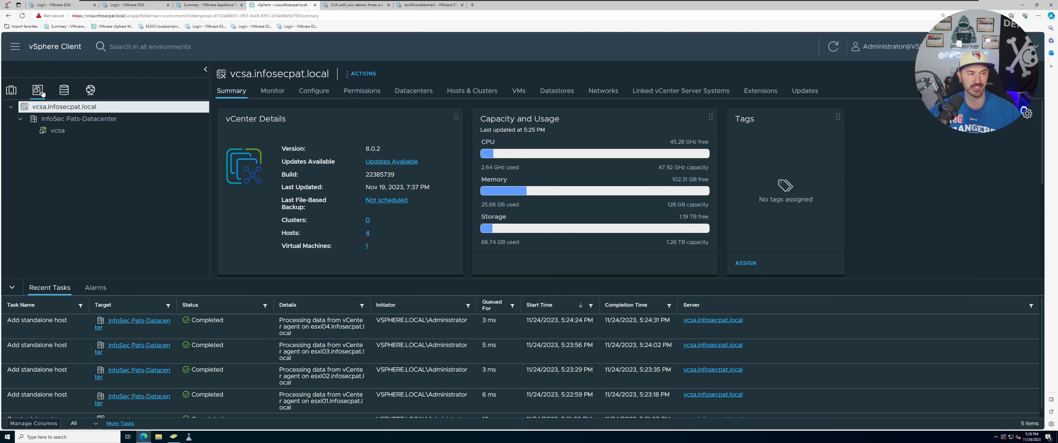
{"action": "left_click", "coordinate": [90, 90]}
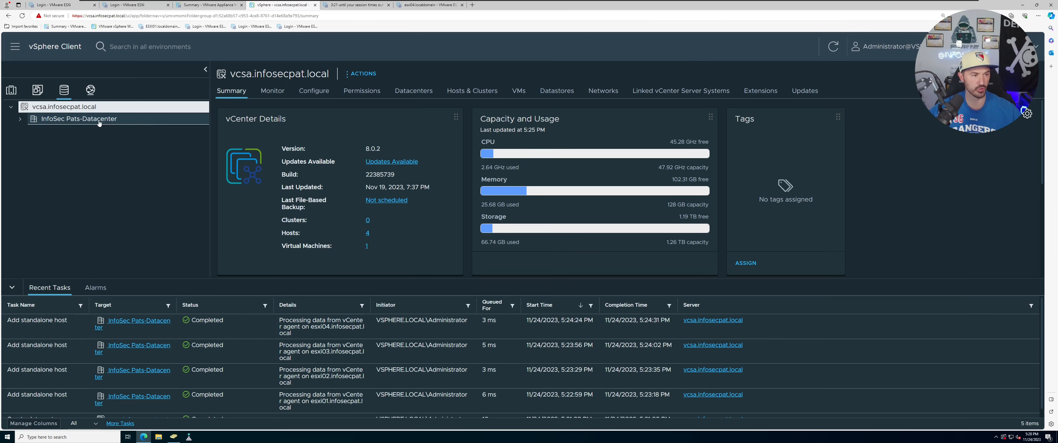
{"action": "left_click", "coordinate": [21, 119]}
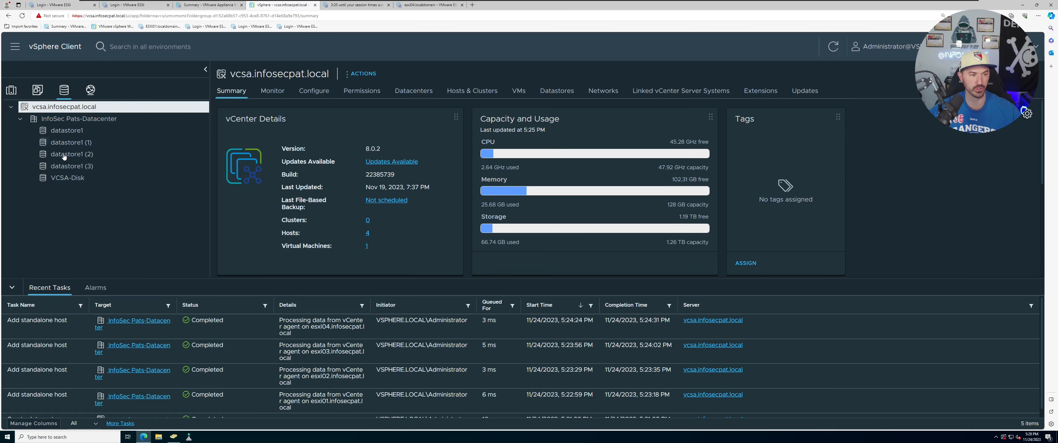
{"action": "left_click", "coordinate": [79, 118]}
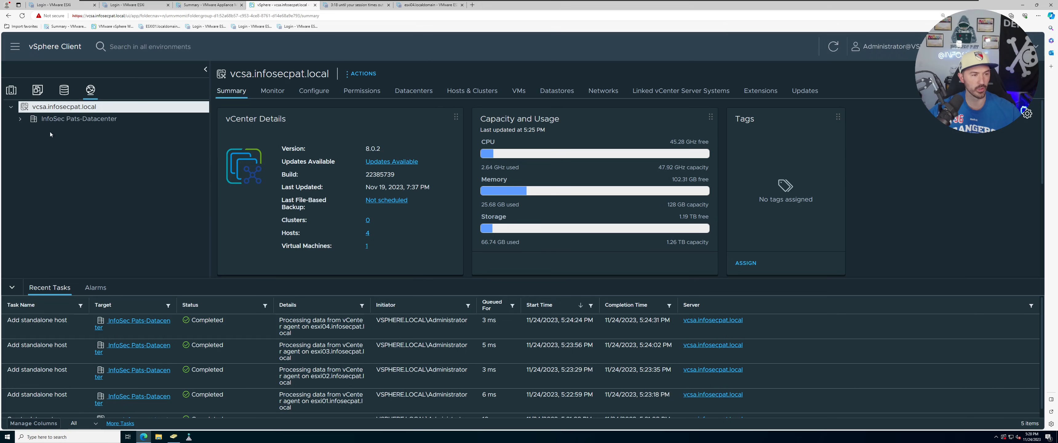
{"action": "left_click", "coordinate": [21, 118]}
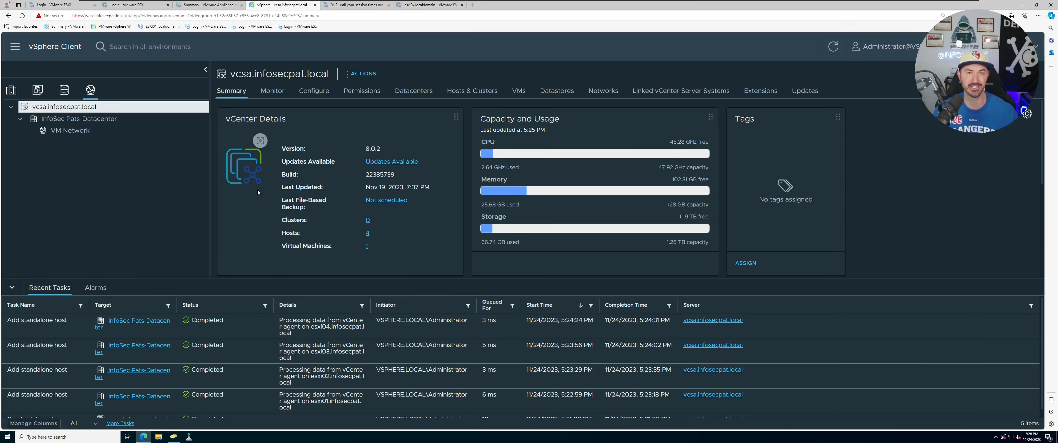
{"action": "mouse_move", "coordinate": [408, 138]}
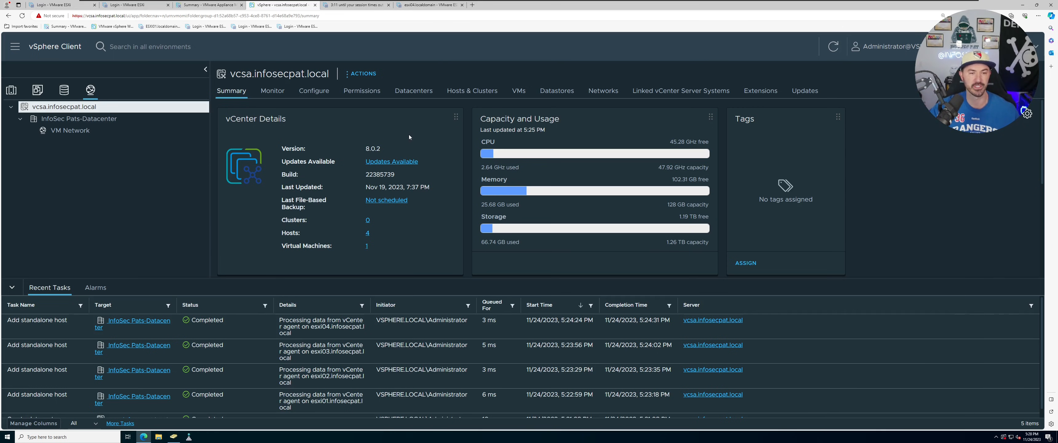